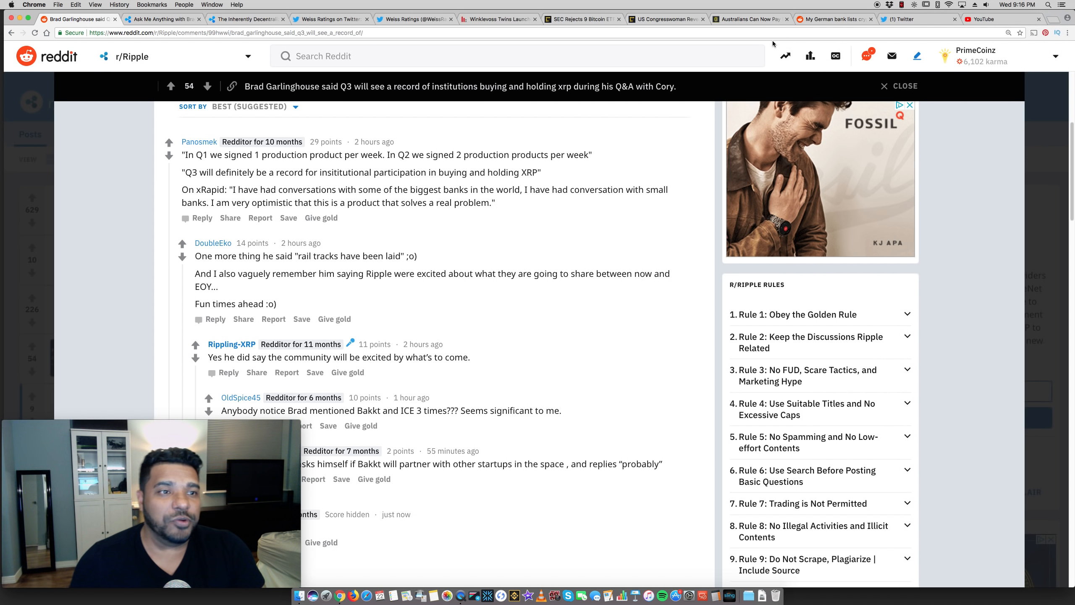
- Switch to Ripple's 'Ask Me Anything with Brad and Cory' article tab
left_click(161, 18)
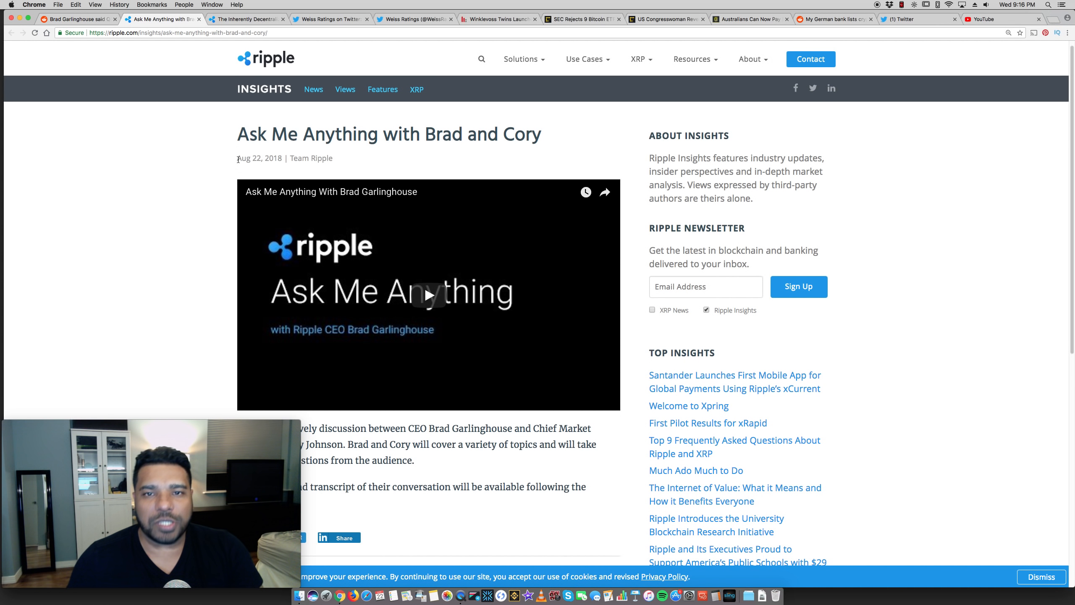
mouse_move(216, 163)
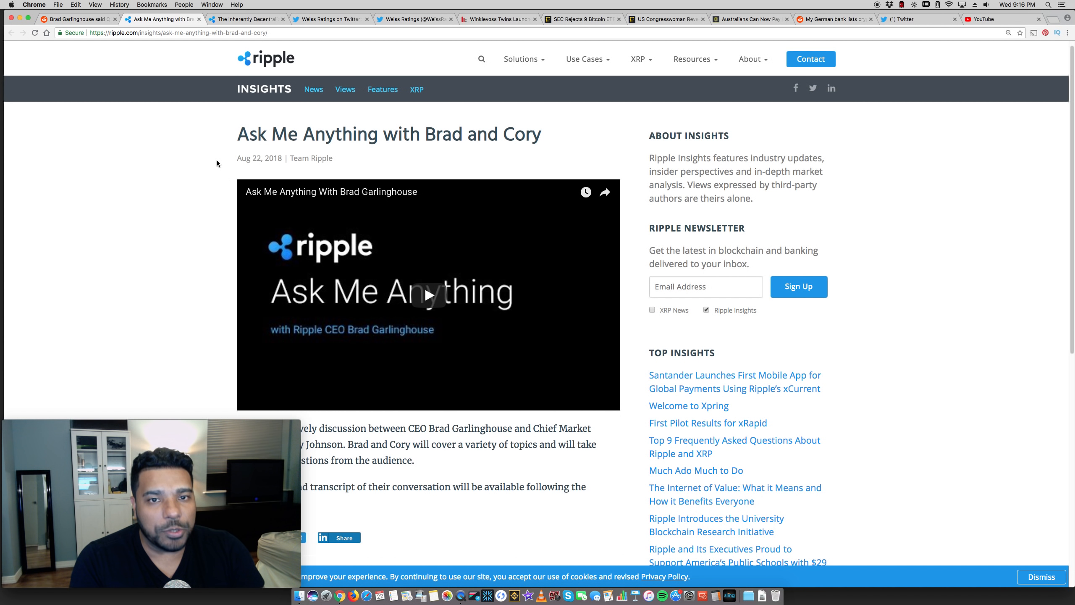
- Skim the Ask Me Anything article, then return to the Reddit Q3 institutional buying thread
scroll("down", 3)
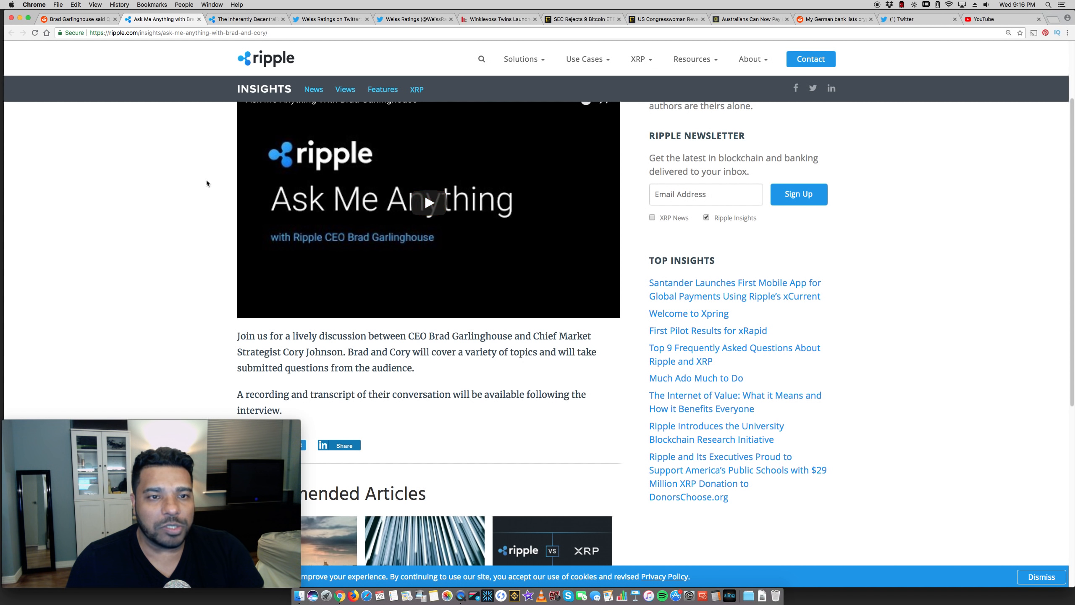
scroll("up", 3)
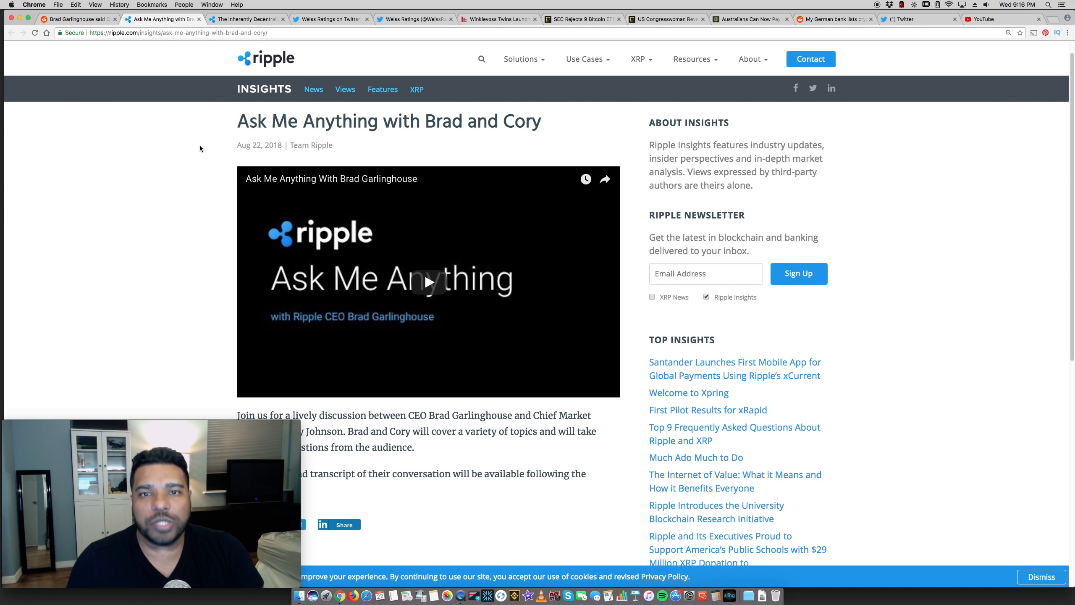
left_click(76, 19)
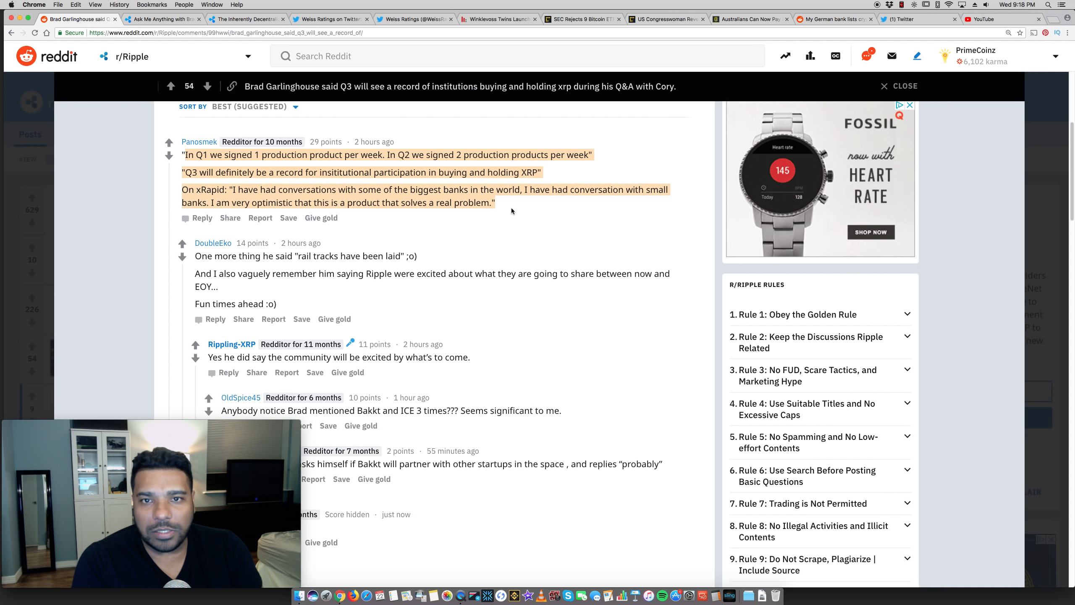
mouse_move(480, 181)
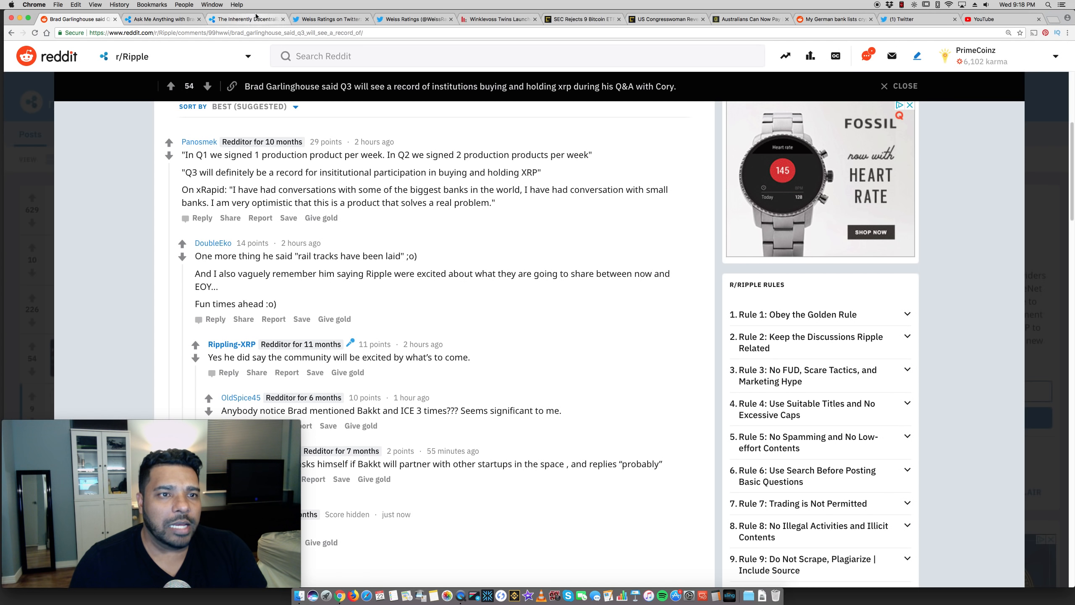
- Open 'The Inherently Decentralized Nature of XRP Ledger' and scroll to its opening paragraphs
left_click(247, 18)
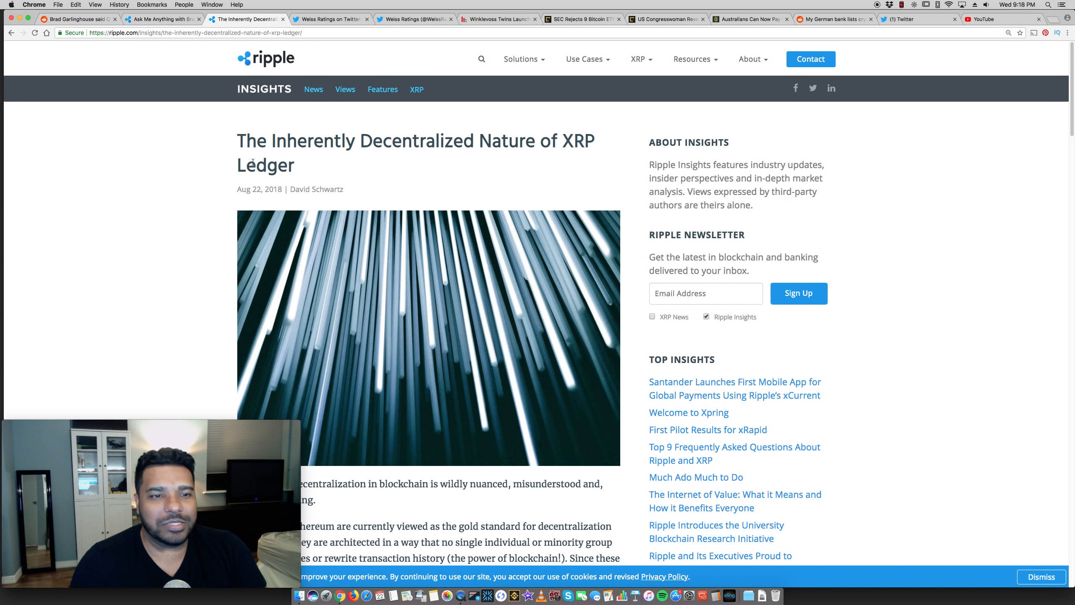
double_click(317, 189)
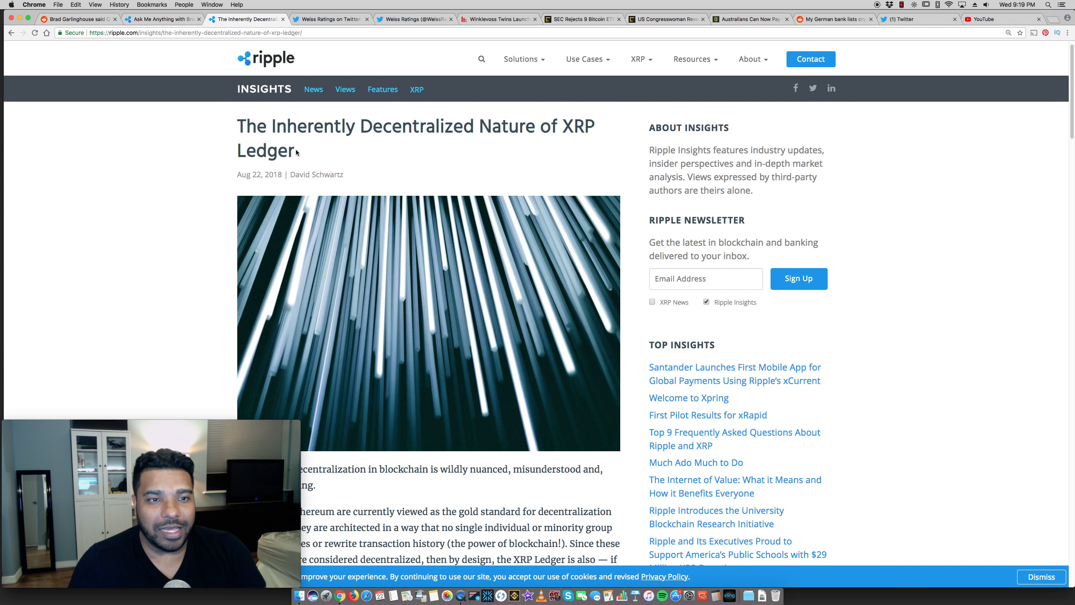
mouse_move(199, 153)
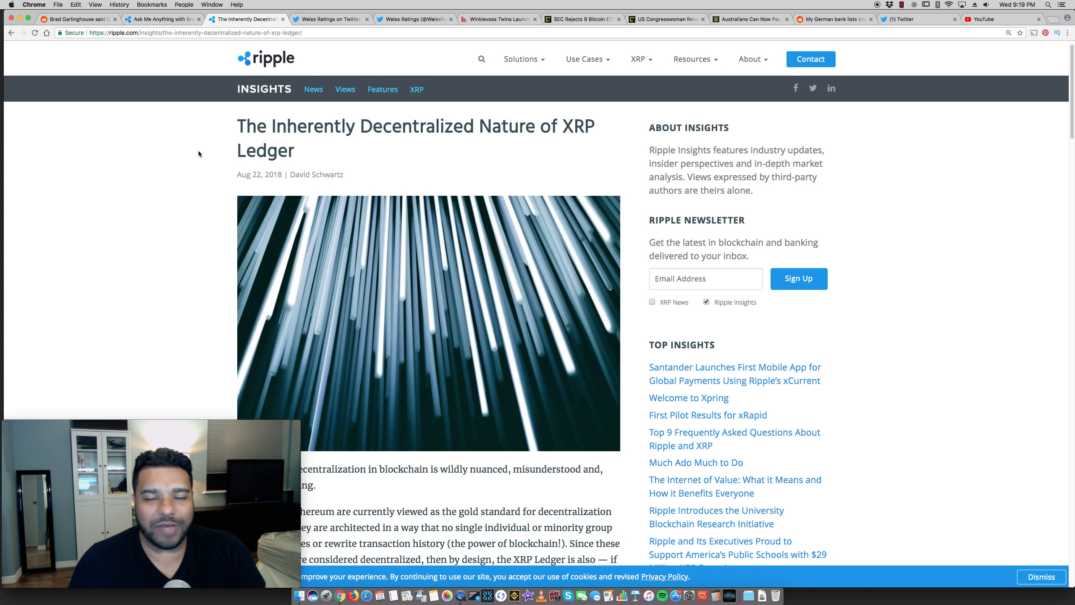
scroll("down", 3)
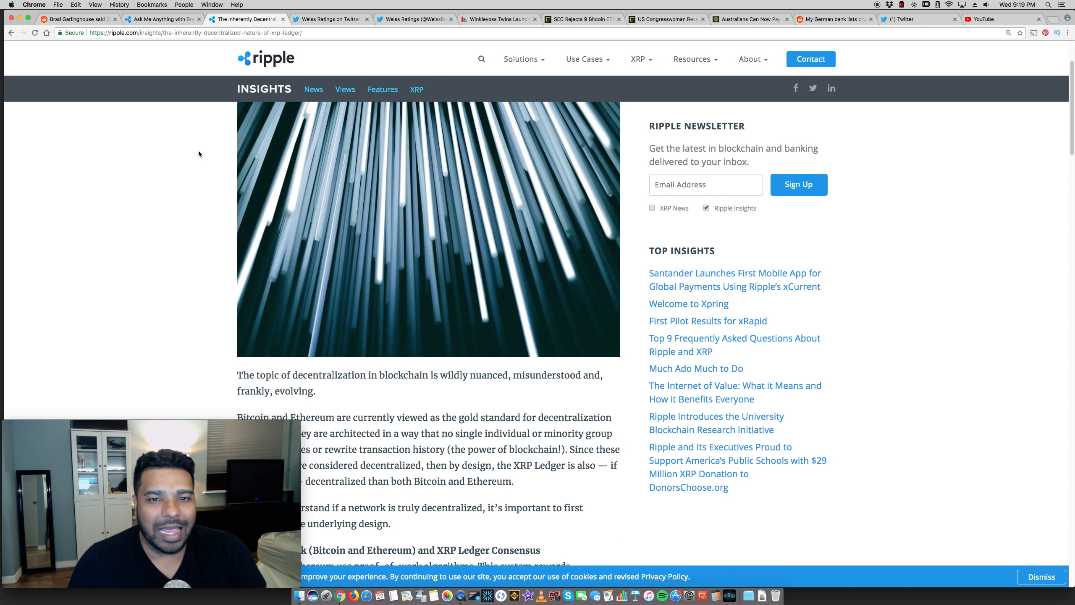
scroll("down", 3)
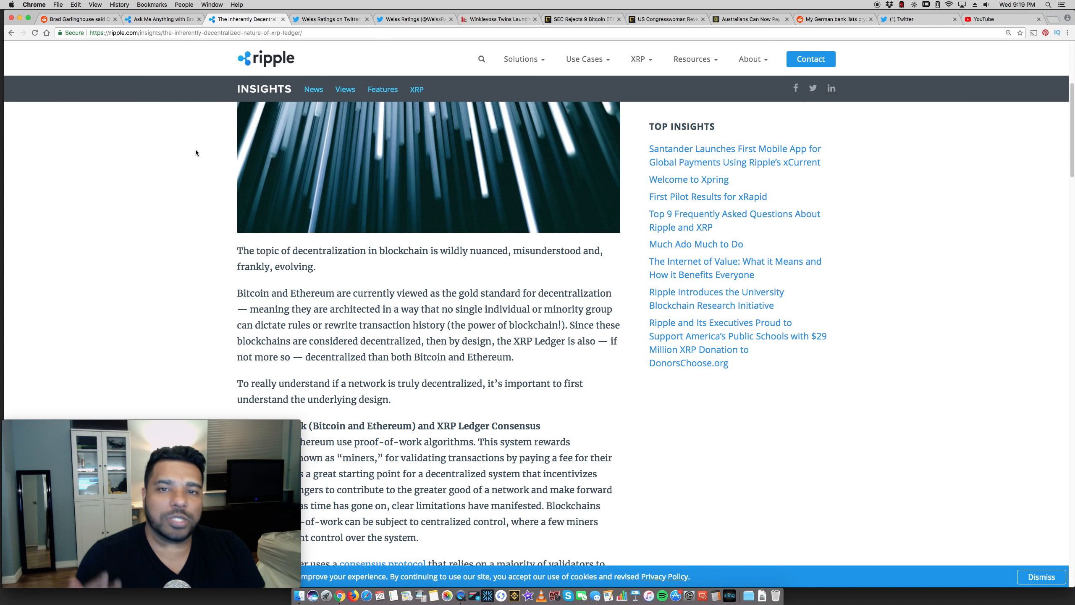
scroll("down", 3)
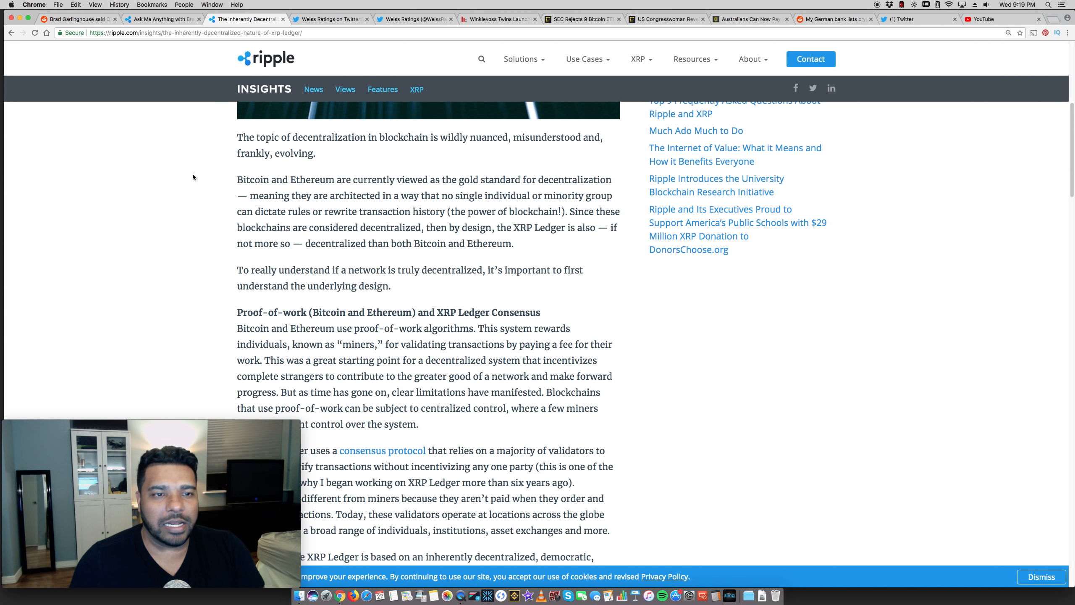
mouse_move(196, 172)
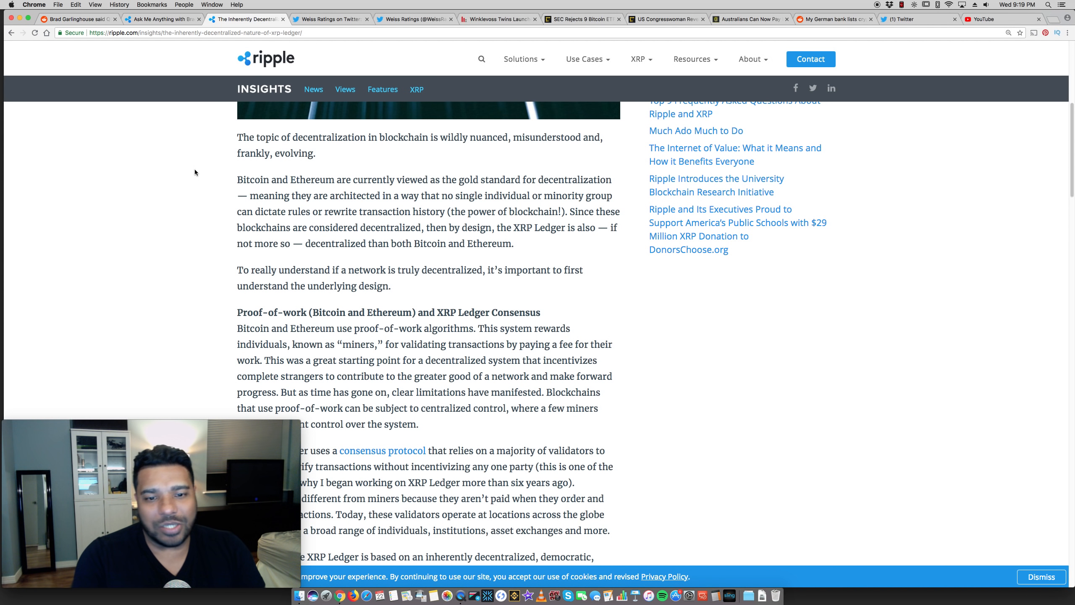
scroll("down", 3)
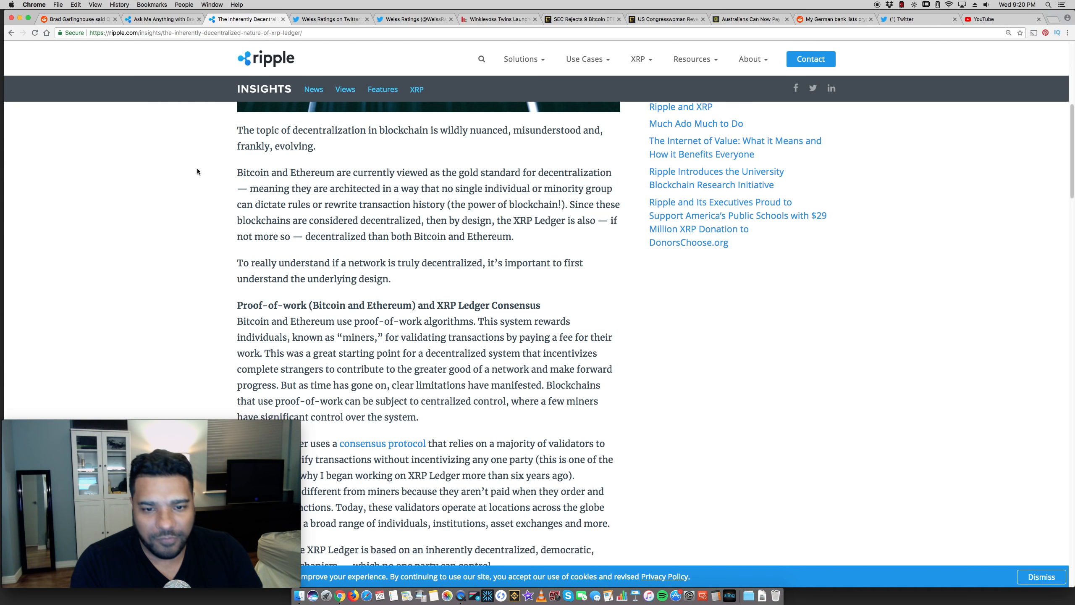
mouse_move(254, 289)
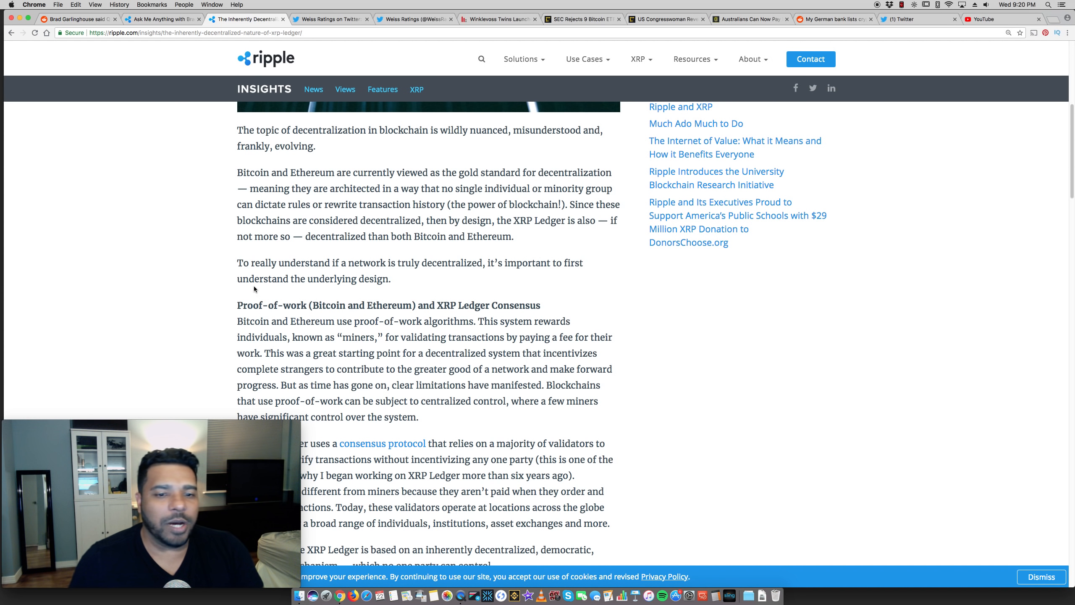
- Scroll down to the infographic showing BTC 58%, ETH 57% and XRP 7% mining control
scroll("down", 3)
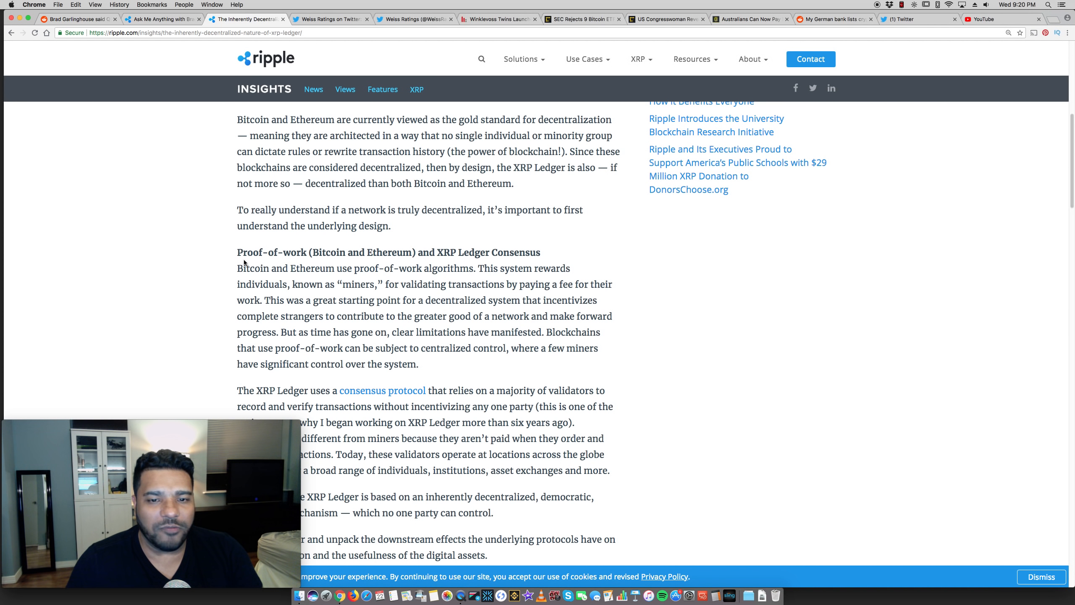
scroll("down", 3)
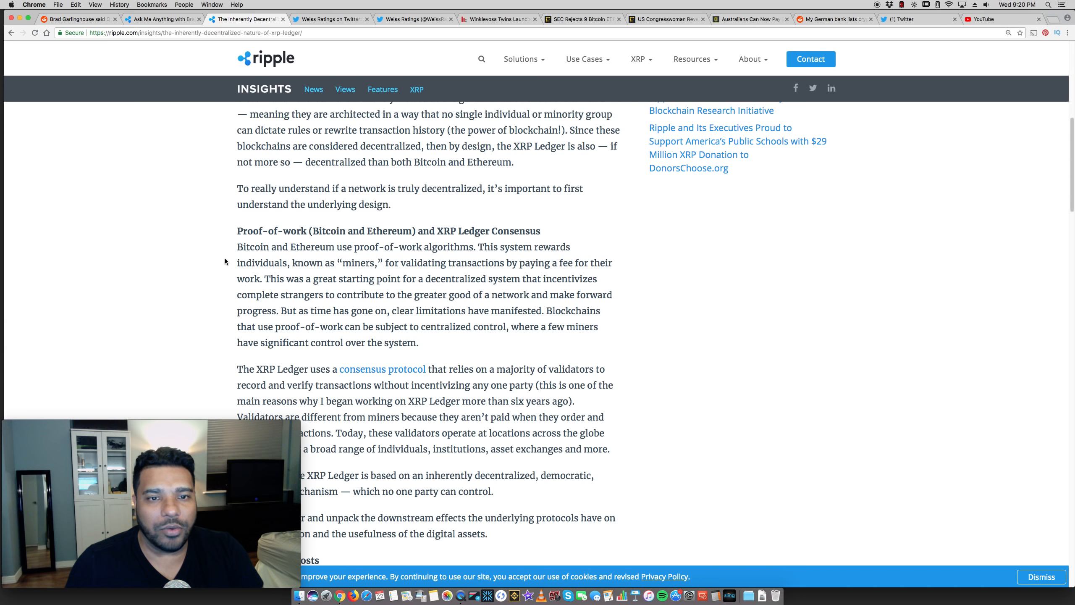
scroll("down", 3)
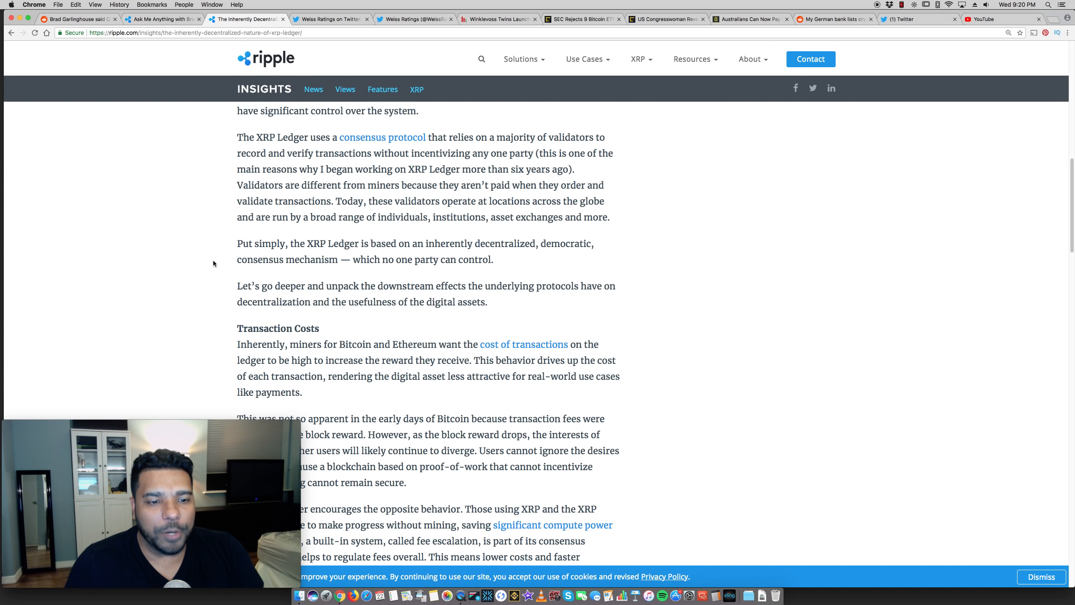
scroll("down", 3)
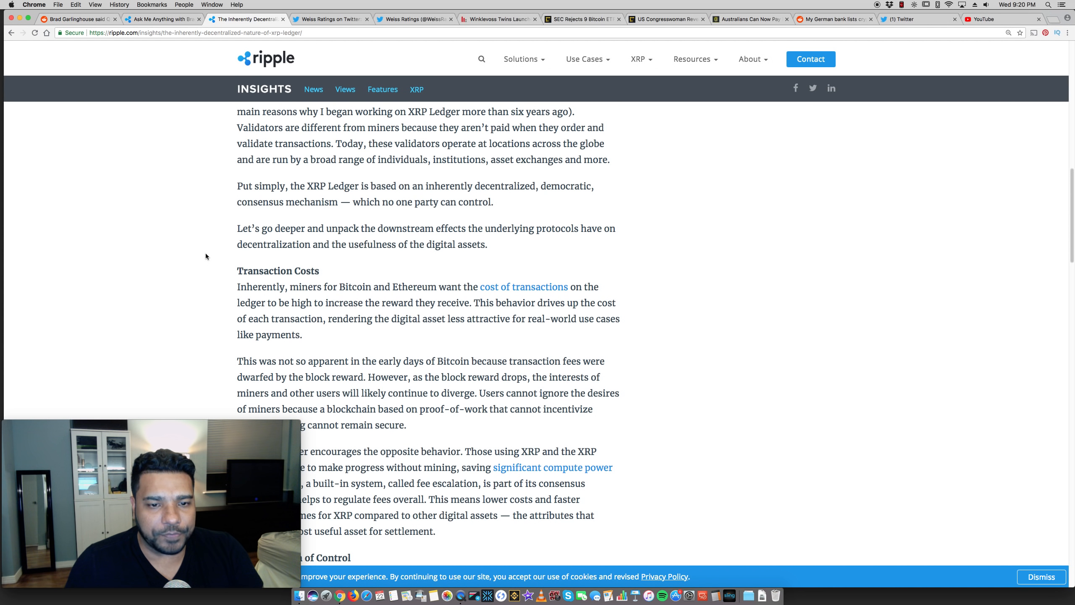
scroll("down", 3)
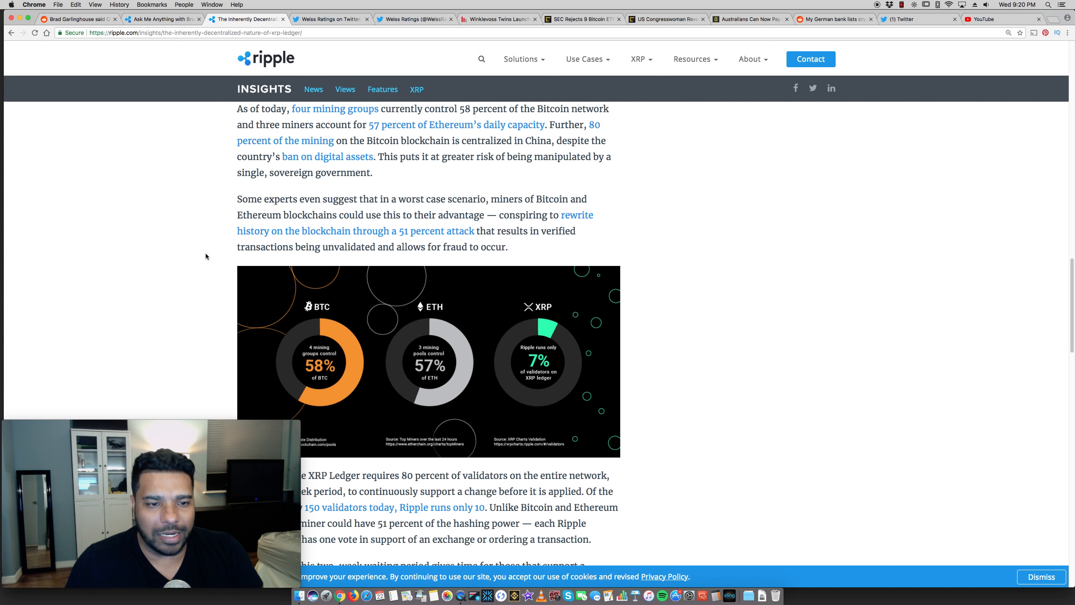
scroll("down", 3)
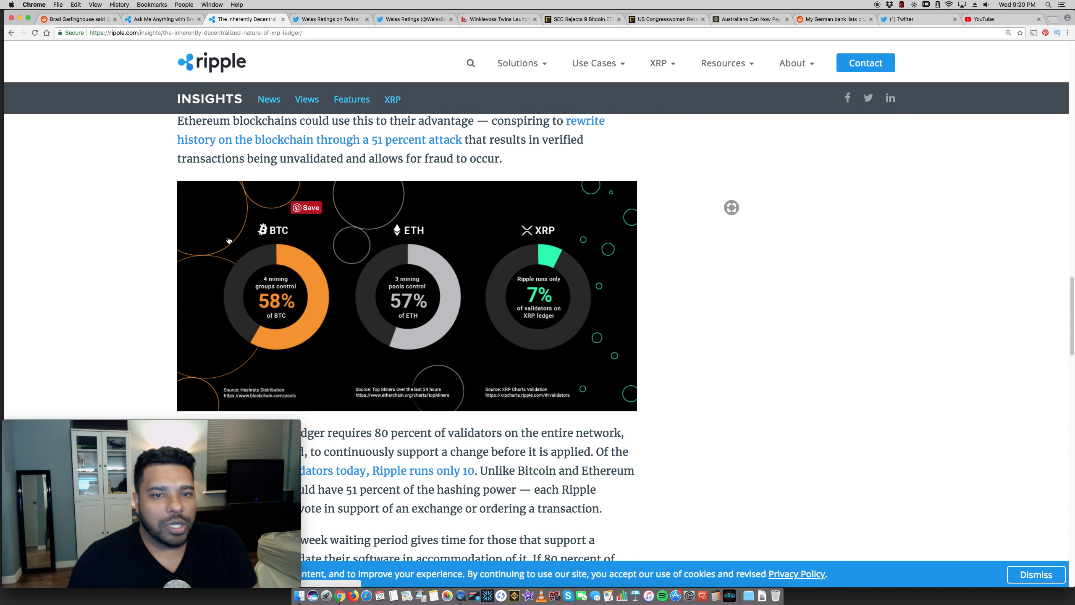
scroll("up", 3)
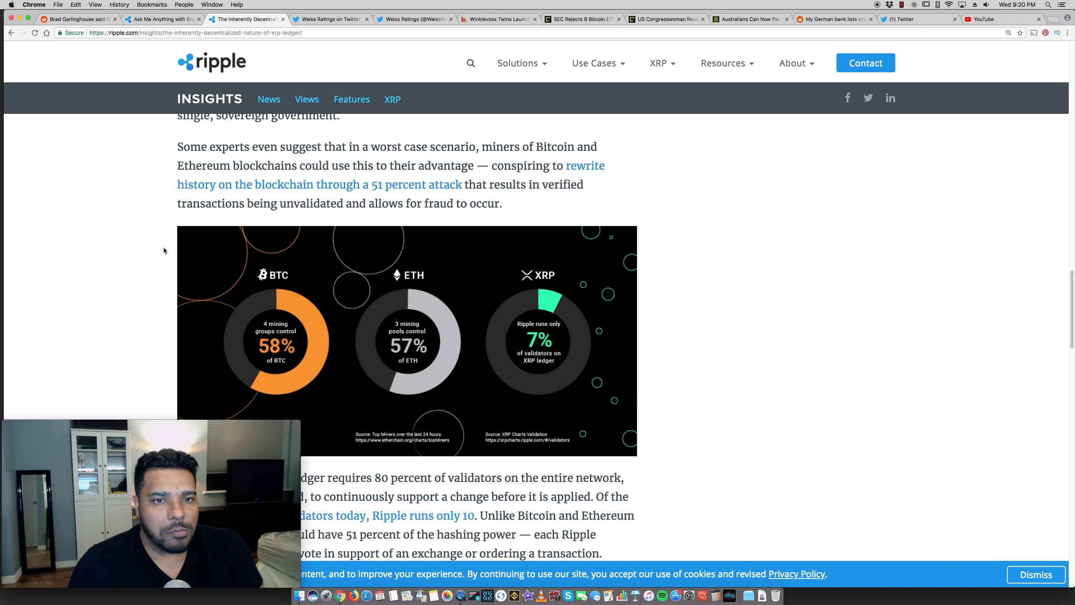
mouse_move(173, 184)
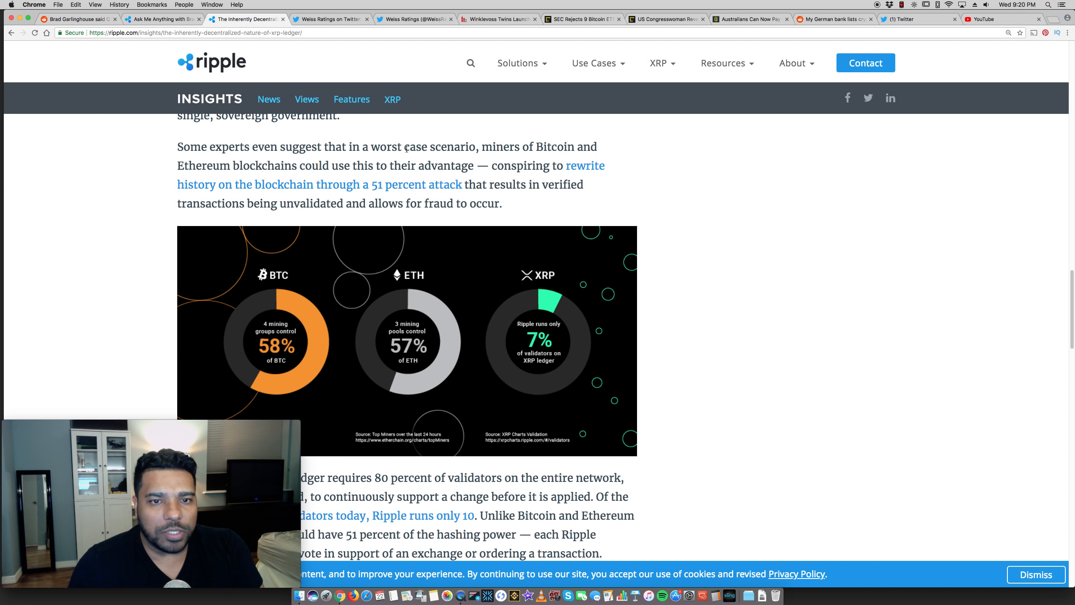
mouse_move(185, 158)
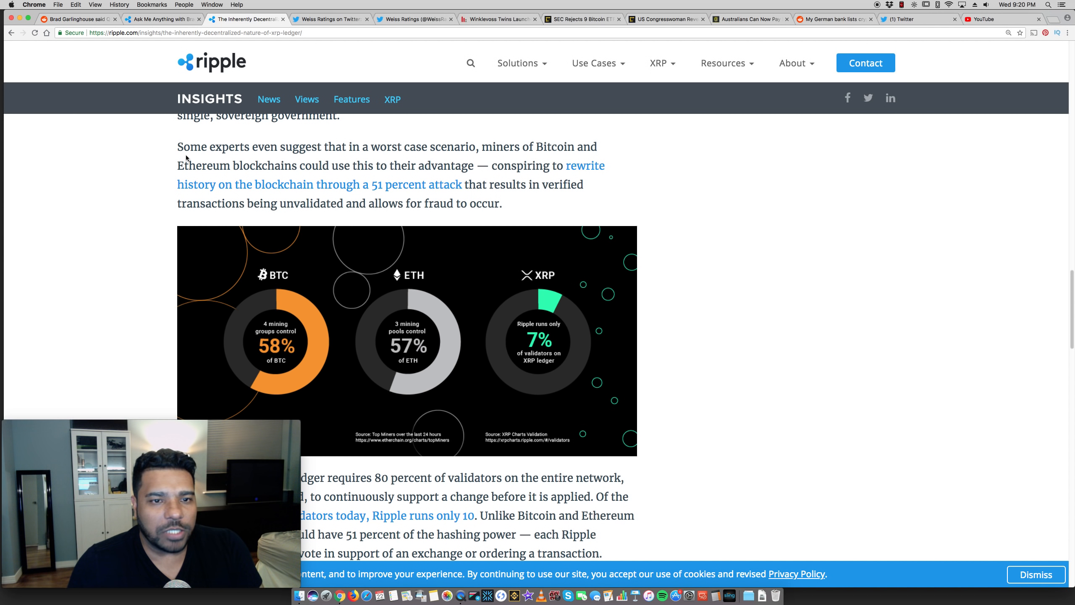
mouse_move(491, 165)
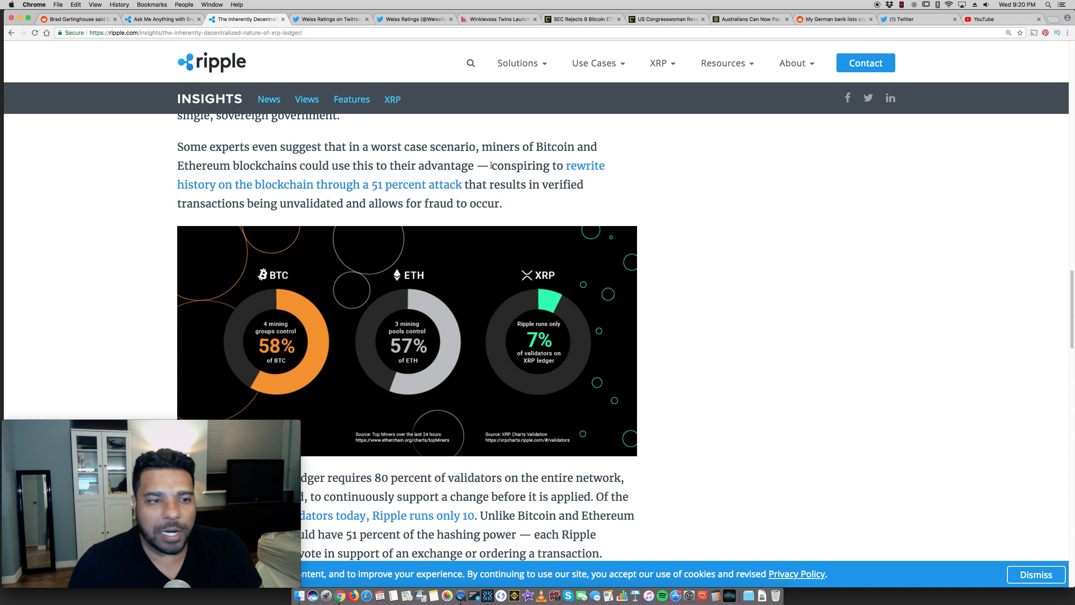
mouse_move(157, 178)
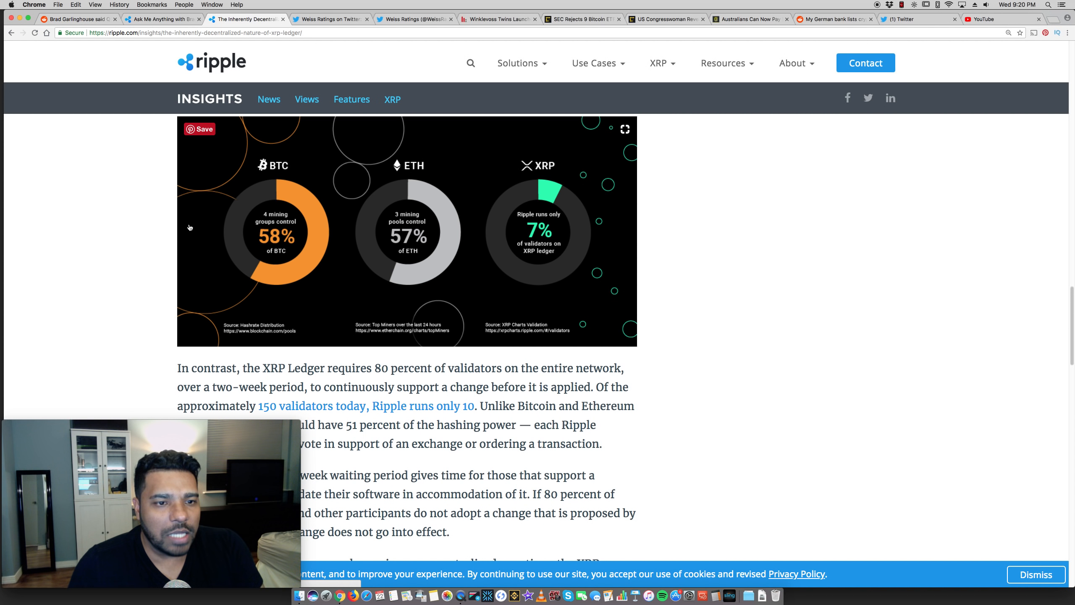
mouse_move(525, 236)
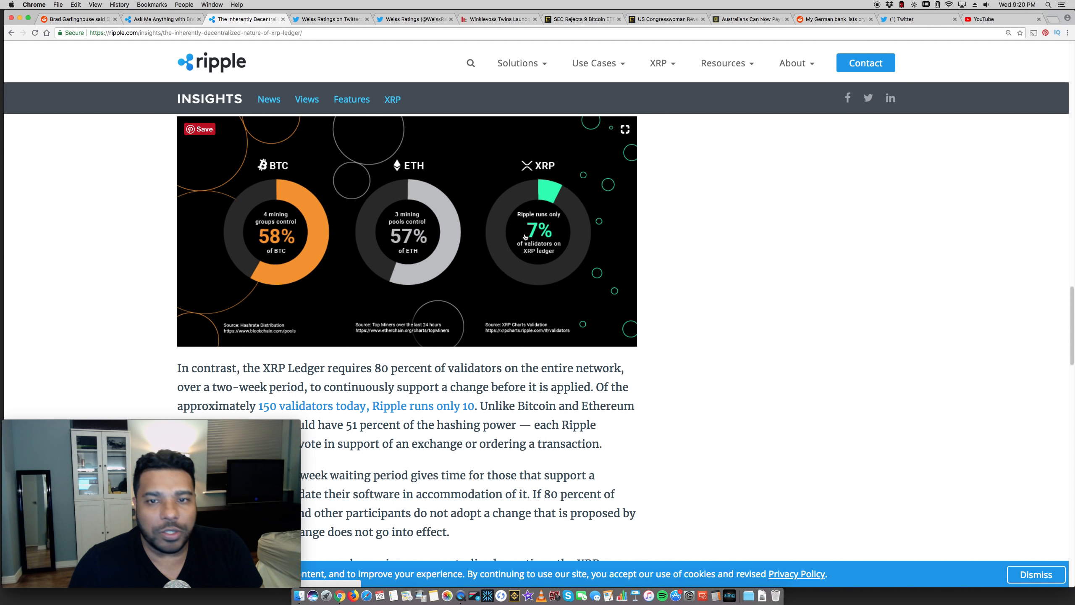
mouse_move(250, 221)
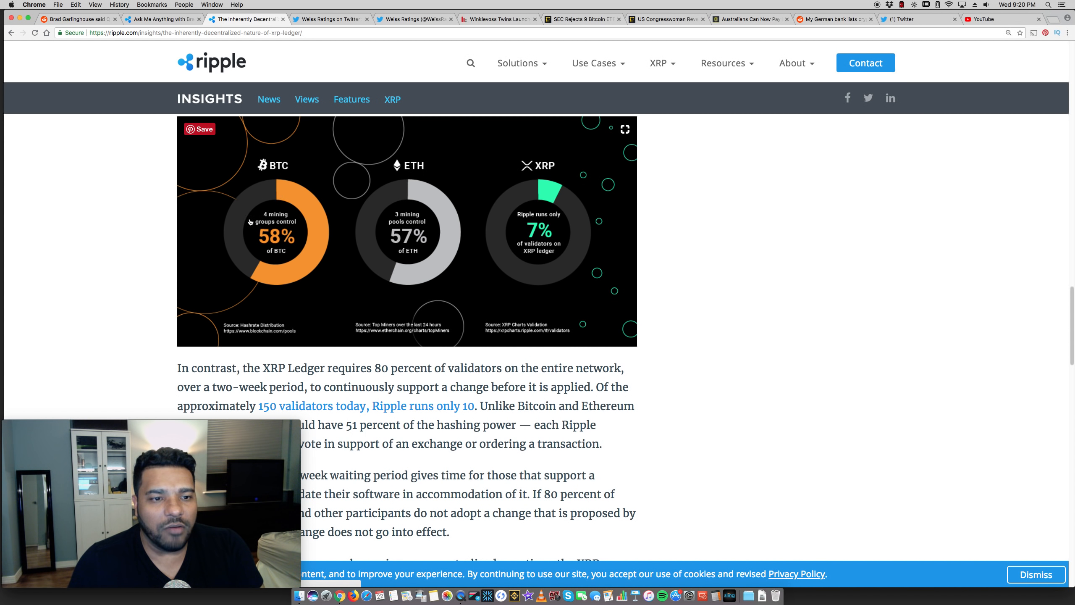
mouse_move(564, 228)
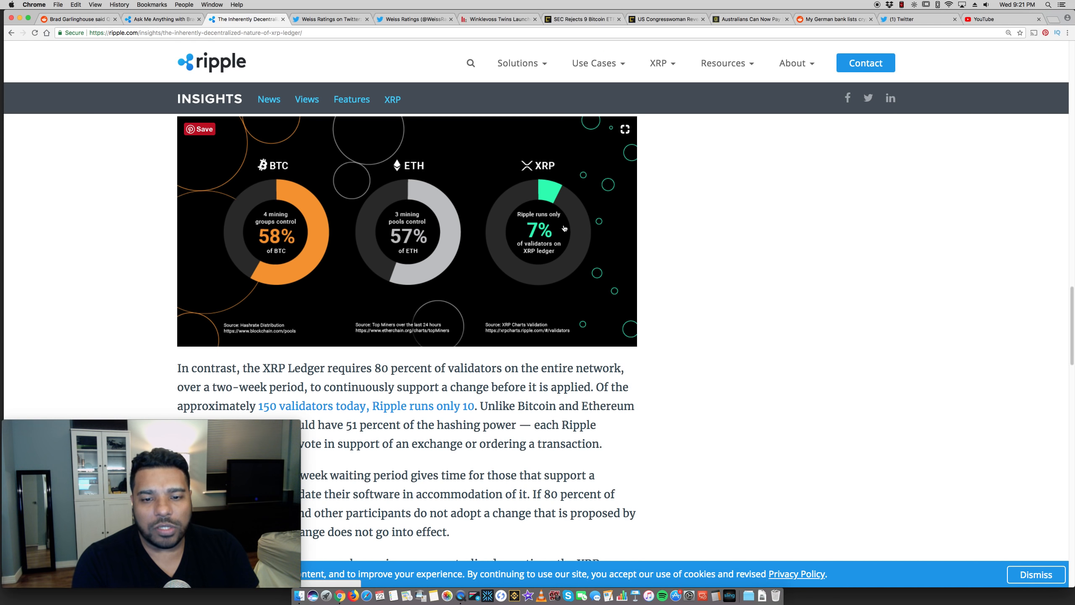
mouse_move(274, 331)
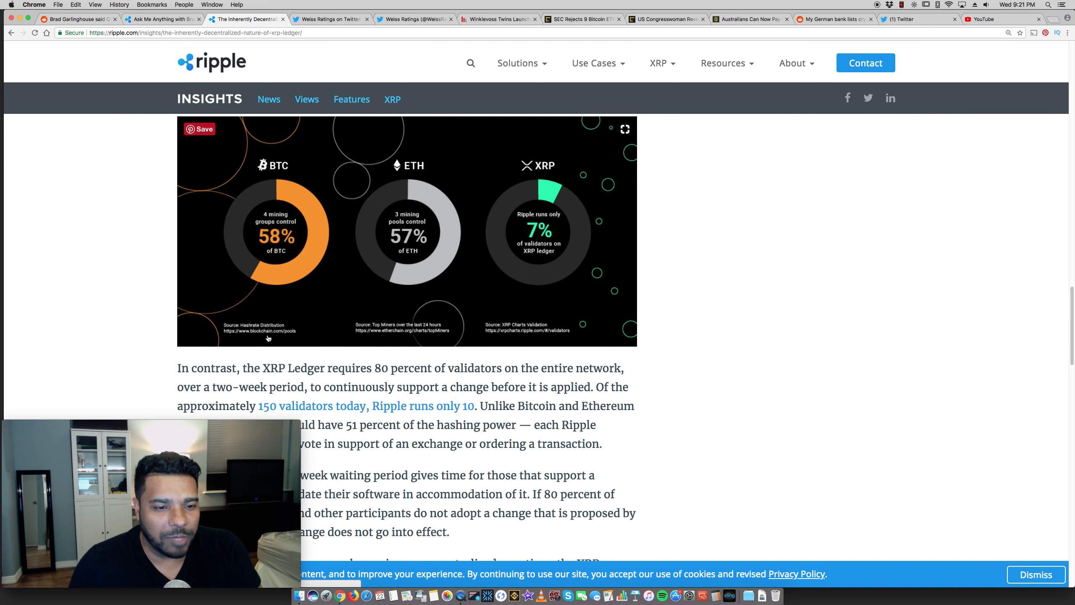
mouse_move(413, 337)
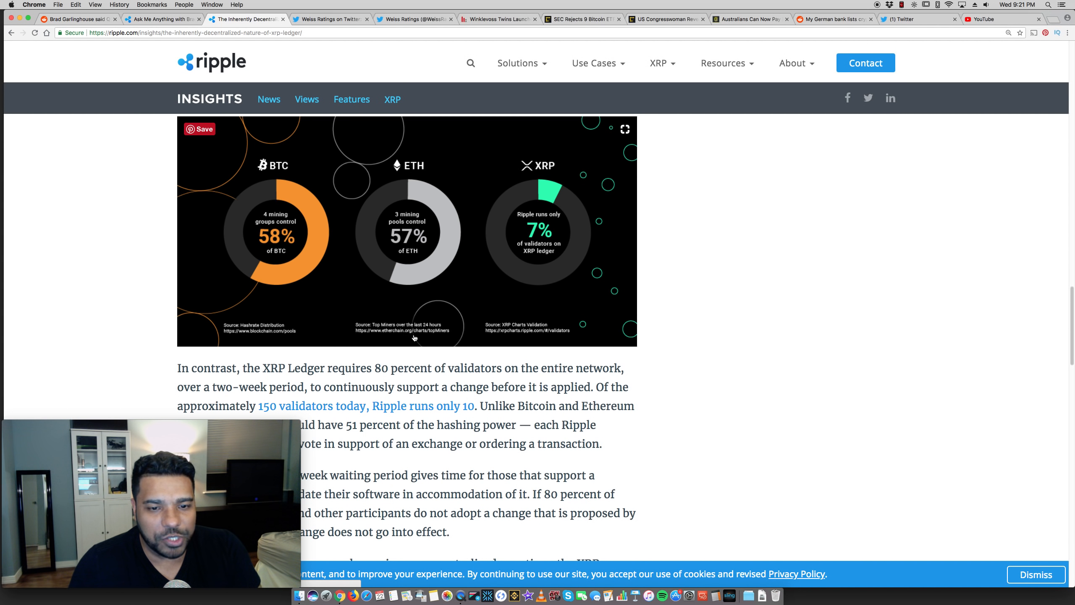
- Scroll past the infographic to the XRP Ledger 80 percent validators paragraph
scroll("down", 3)
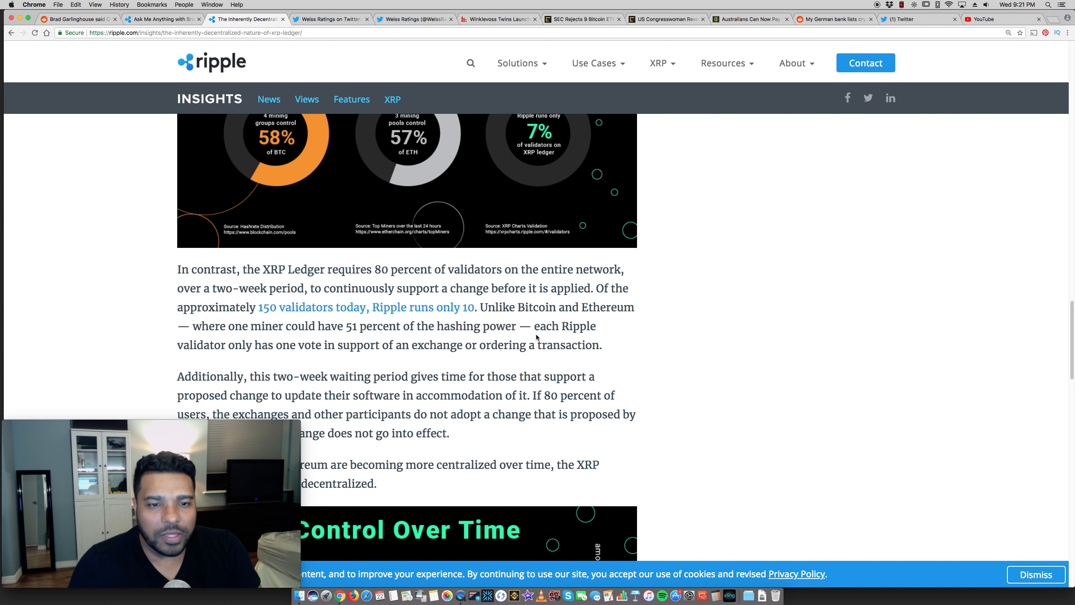
mouse_move(175, 272)
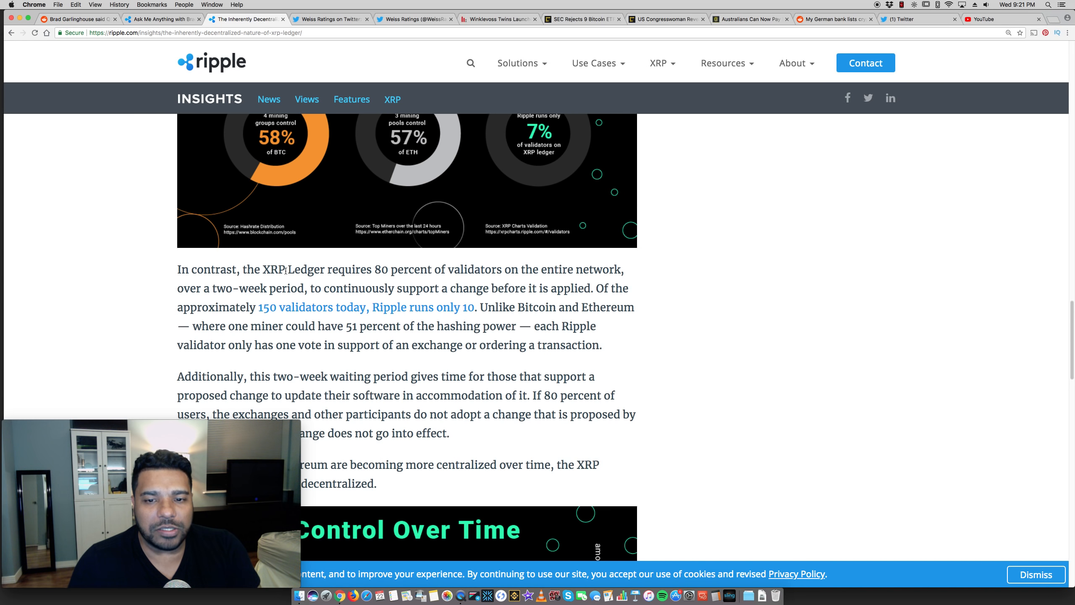
mouse_move(210, 280)
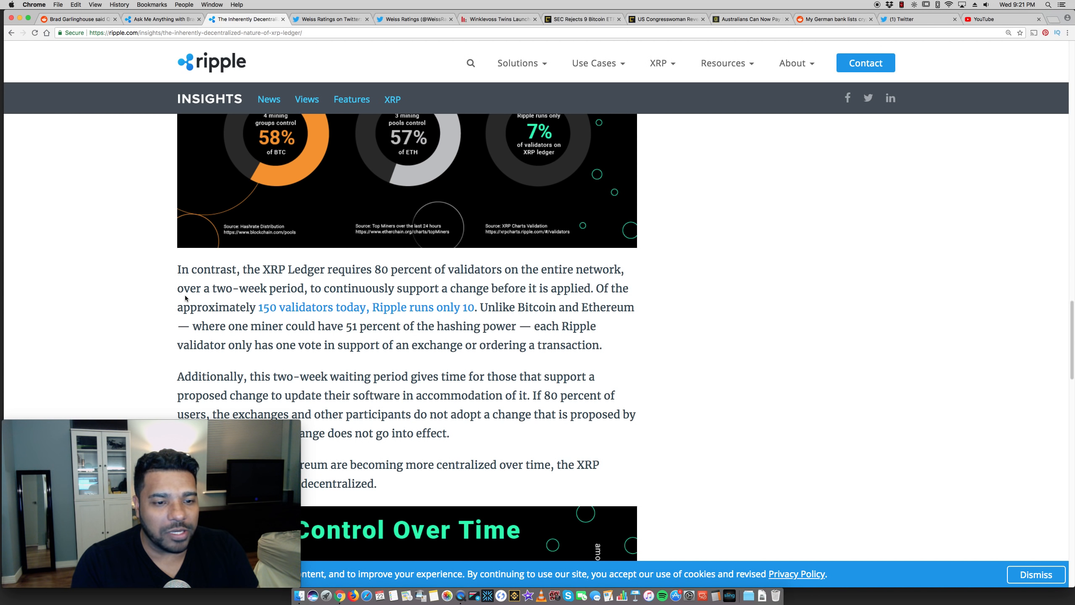
- Scroll back to the article's title, Aug 22, 2018 date and David Schwartz byline
scroll("up", 3)
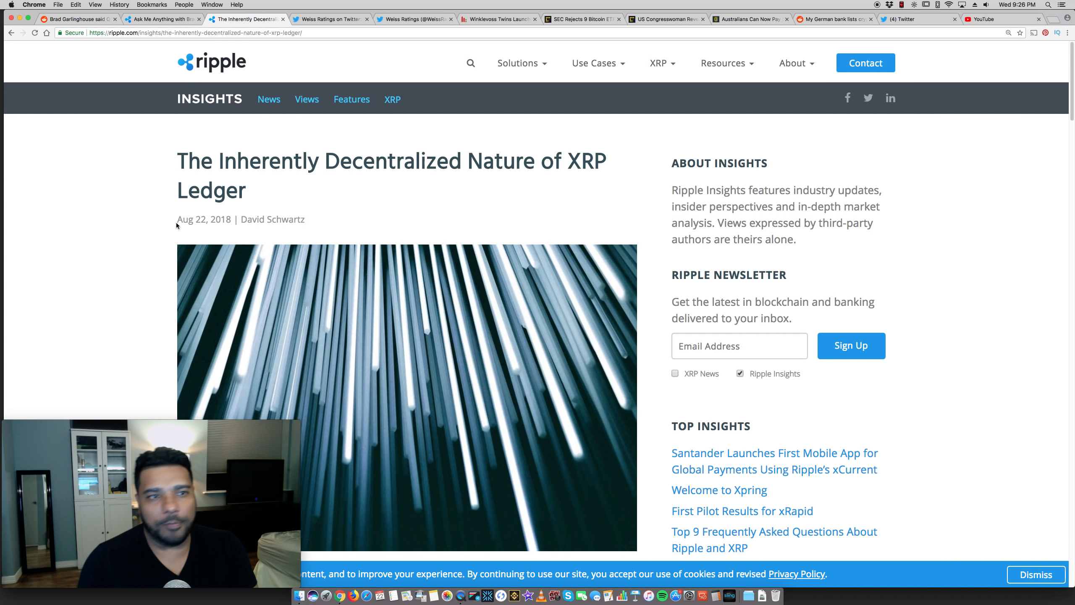
- Switch to the Weiss Ratings tweet saying bitcoin has failed as a currency
left_click(328, 19)
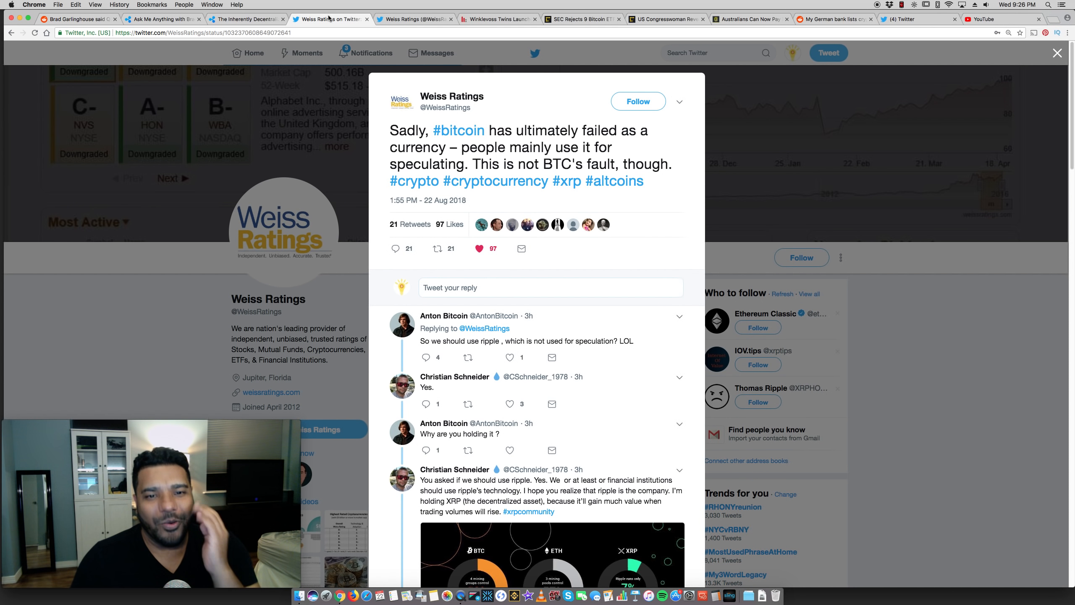
mouse_move(395, 72)
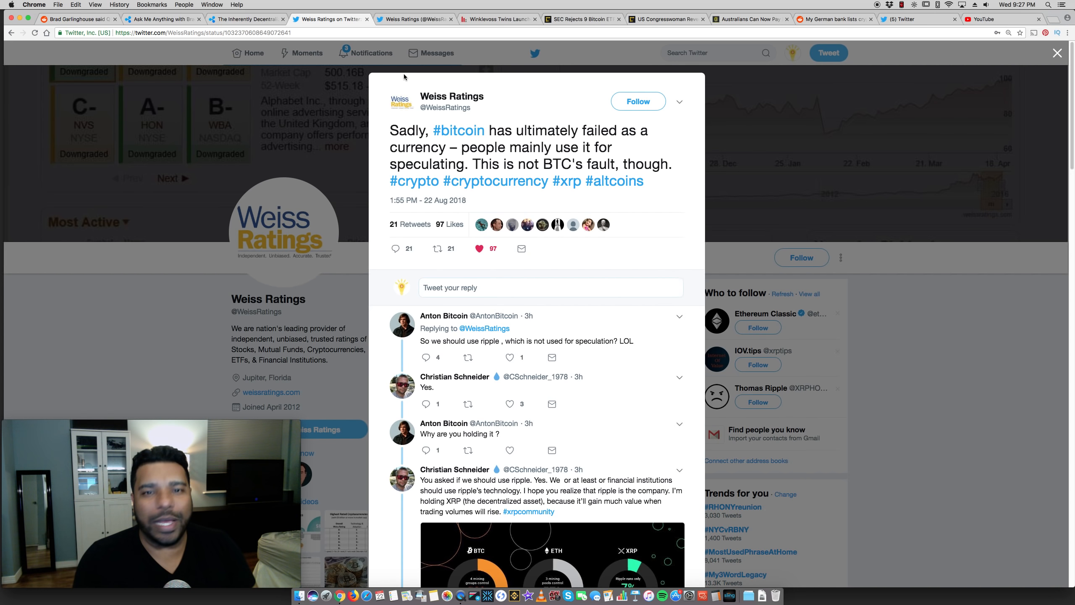
mouse_move(482, 77)
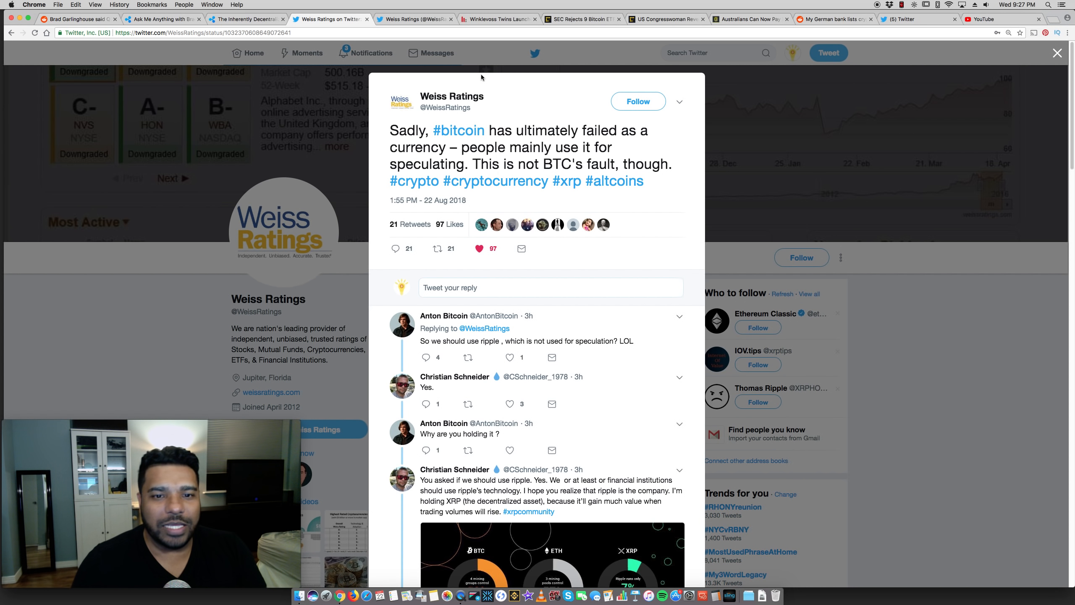
mouse_move(608, 146)
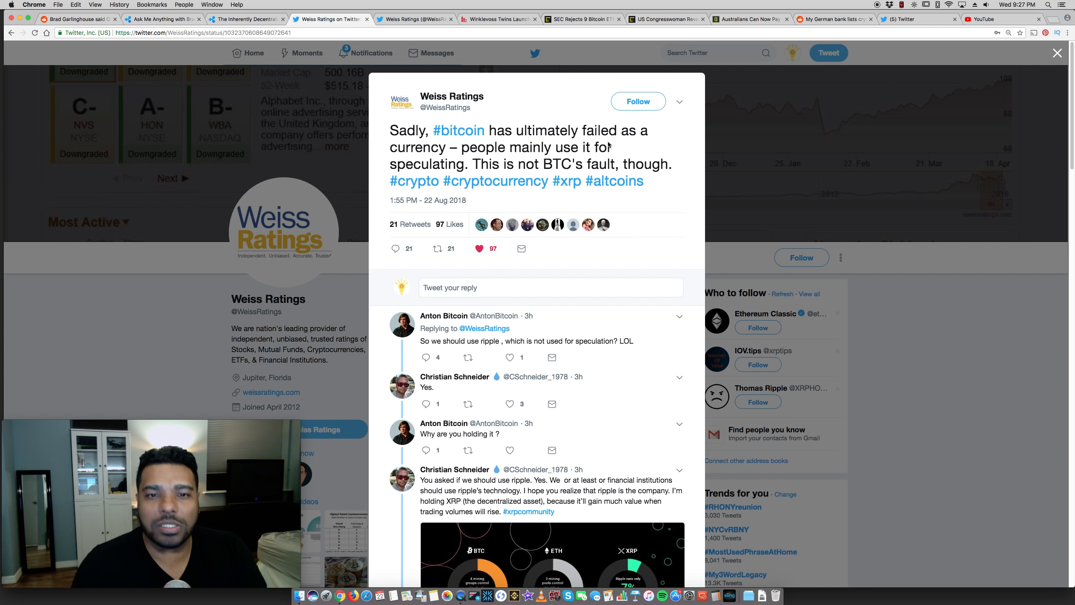
mouse_move(634, 152)
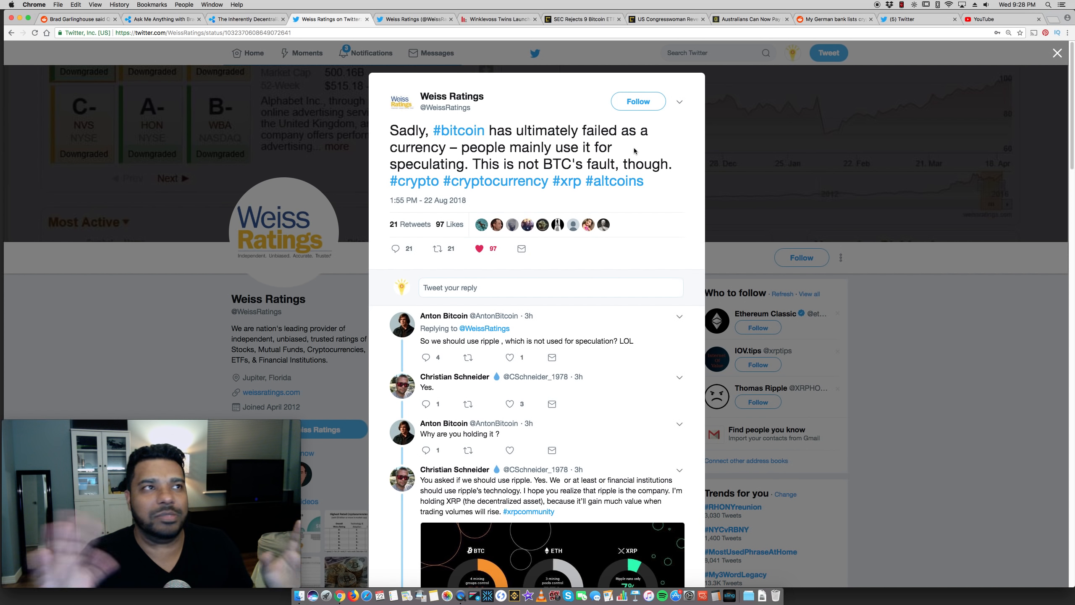
left_click(500, 19)
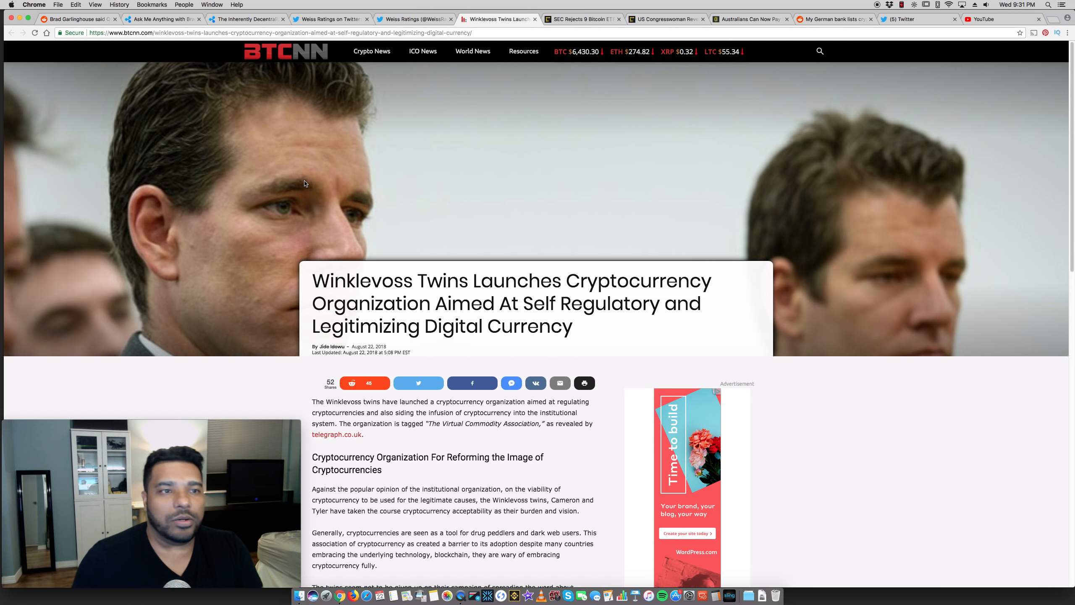
- Switch to CoinDesk's 'SEC Rejects 9 Bitcoin ETF Proposals' article tab
left_click(579, 19)
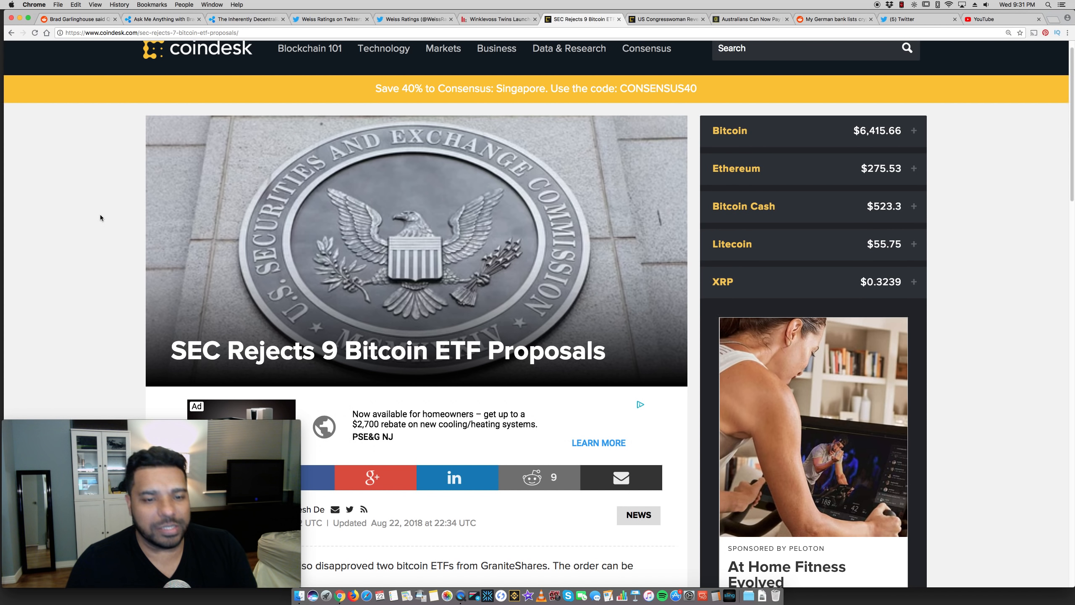
- Read CoinDesk's SEC article through the ProShares quotes, then open Live Coin Watch's price table
scroll("down", 3)
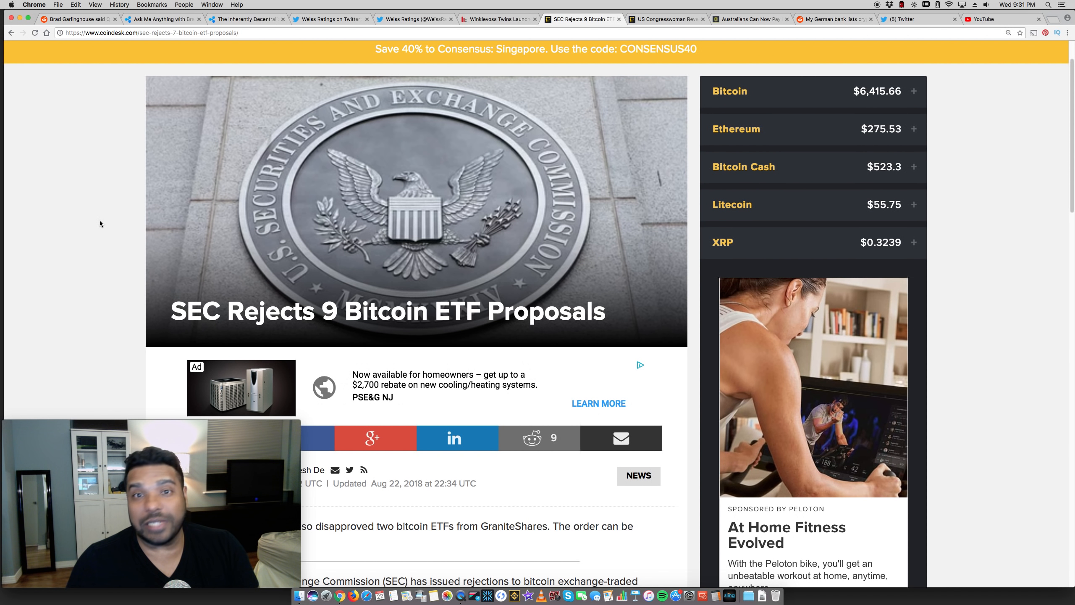
scroll("down", 3)
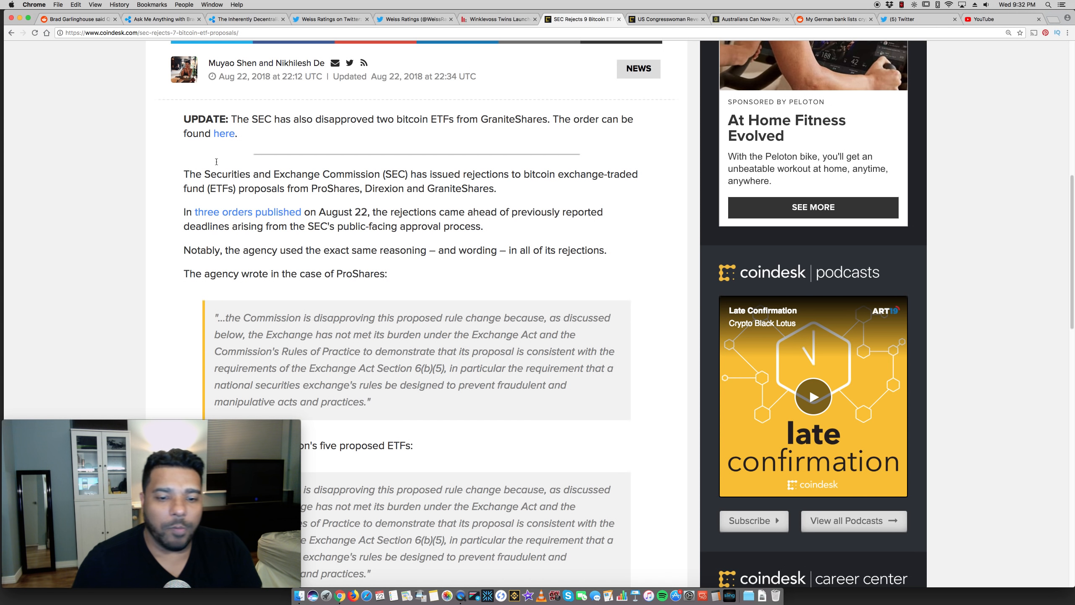
left_click(995, 19)
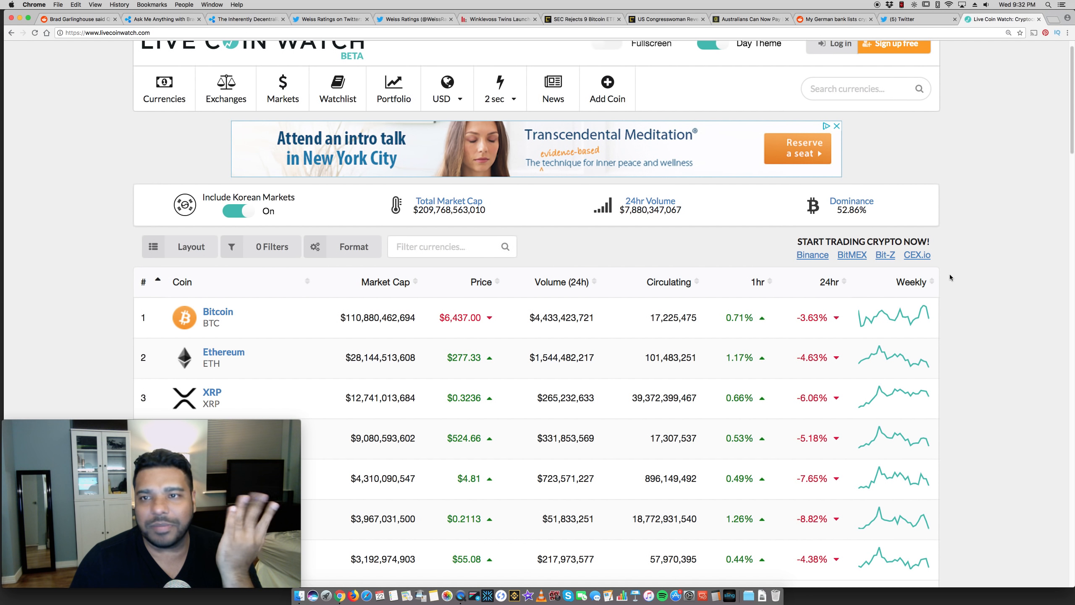
- Return to CoinDesk's SEC bitcoin ETF rejection article after checking coin prices
left_click(583, 18)
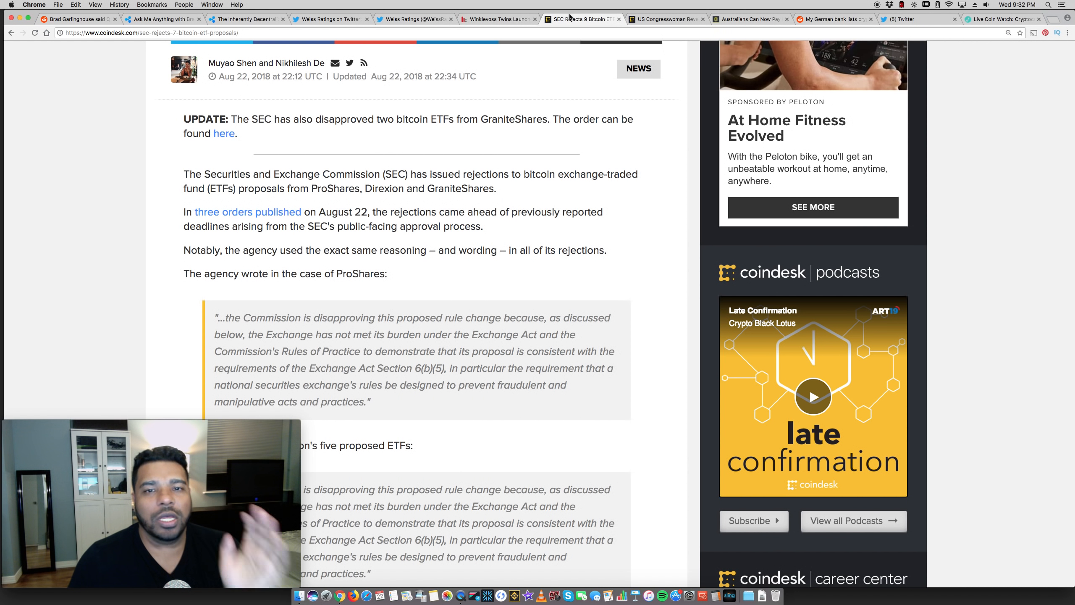
- Scroll to the top of the SEC ETF story, then switch to the Congresswoman Ether/Litecoin article tab
scroll("up", 3)
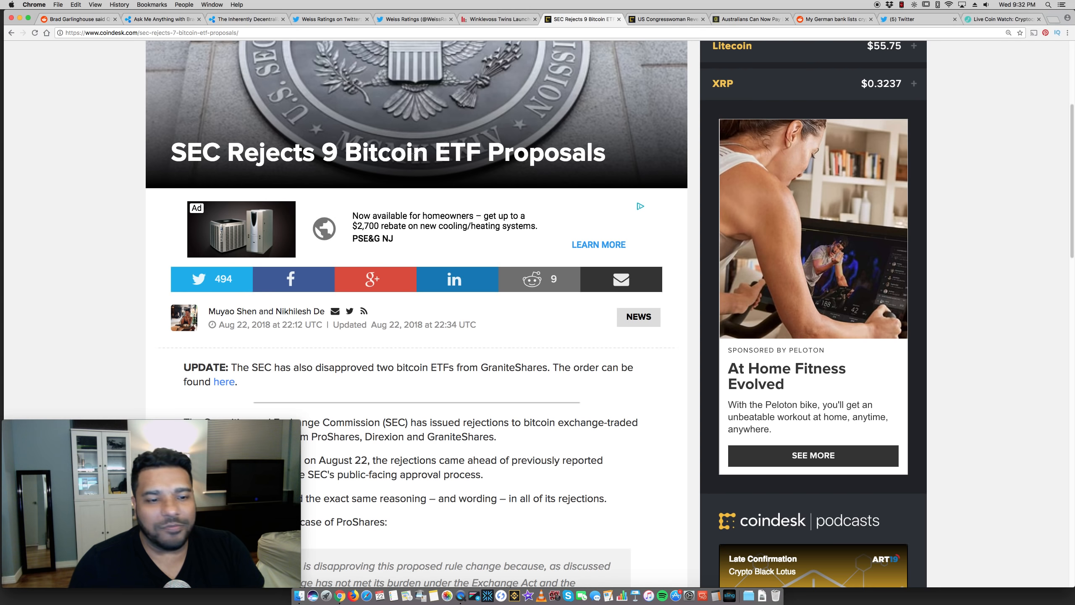
scroll("up", 3)
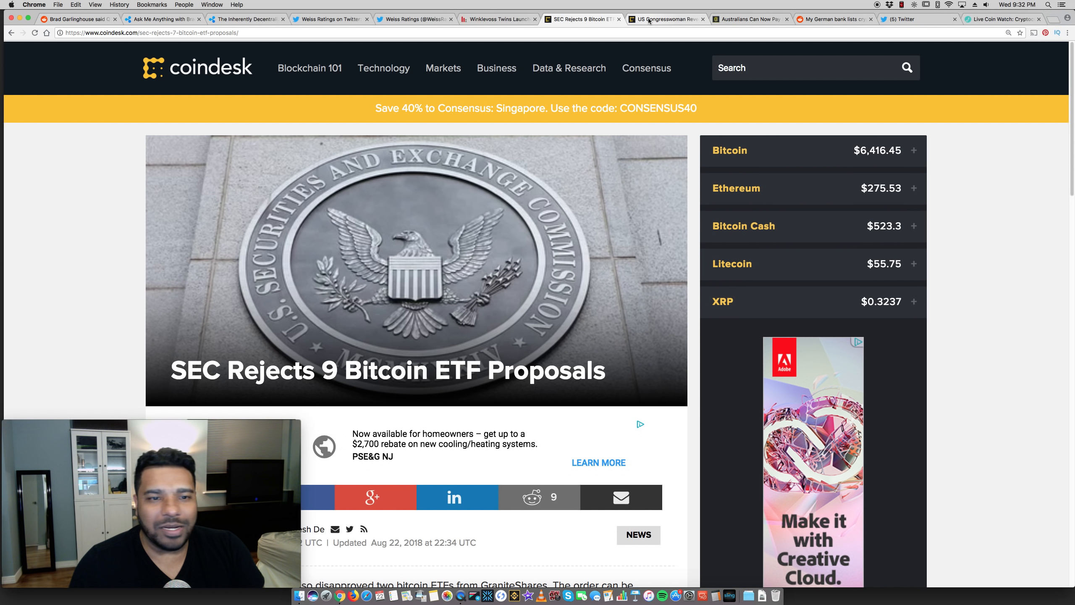
mouse_move(664, 19)
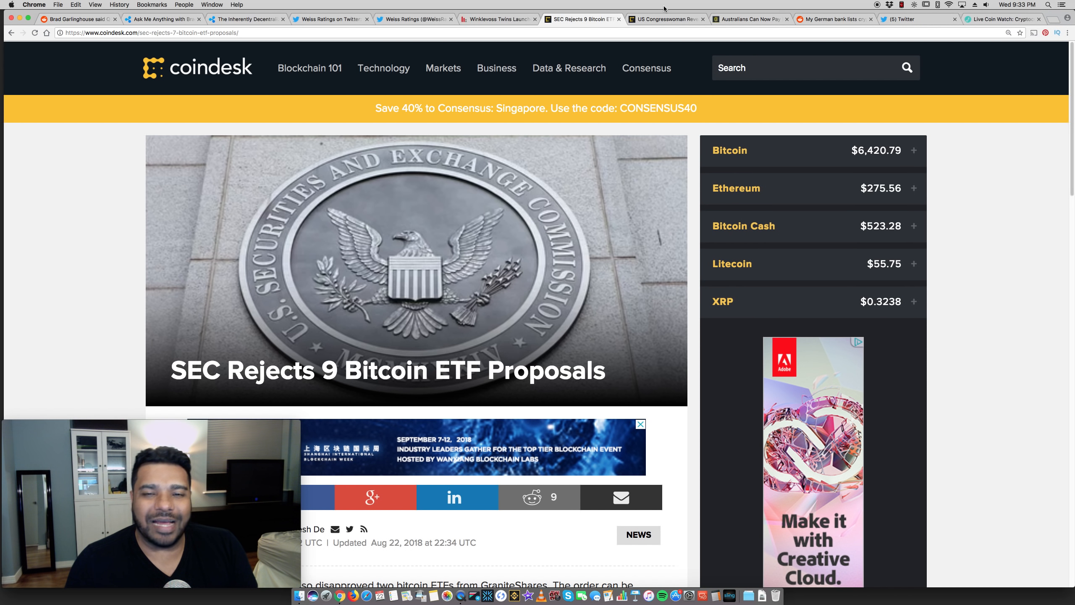
mouse_move(665, 19)
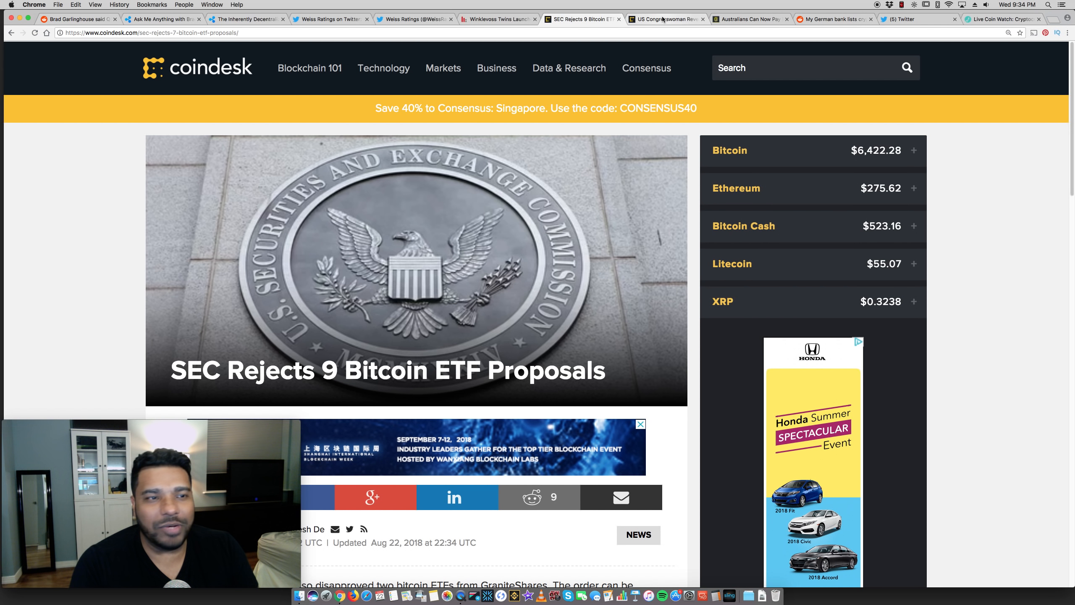
left_click(662, 18)
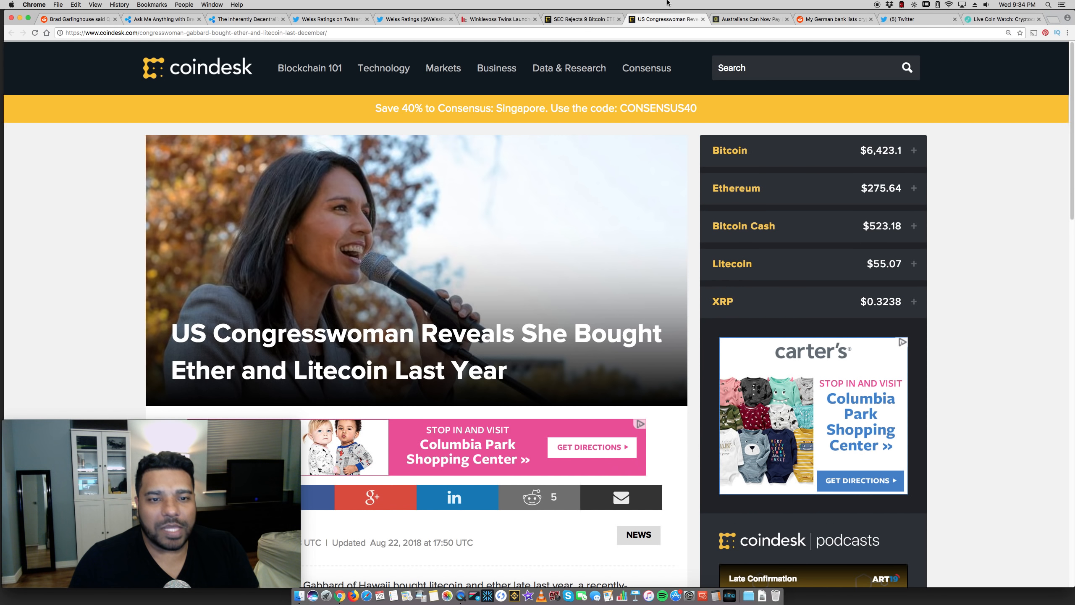
scroll("down", 3)
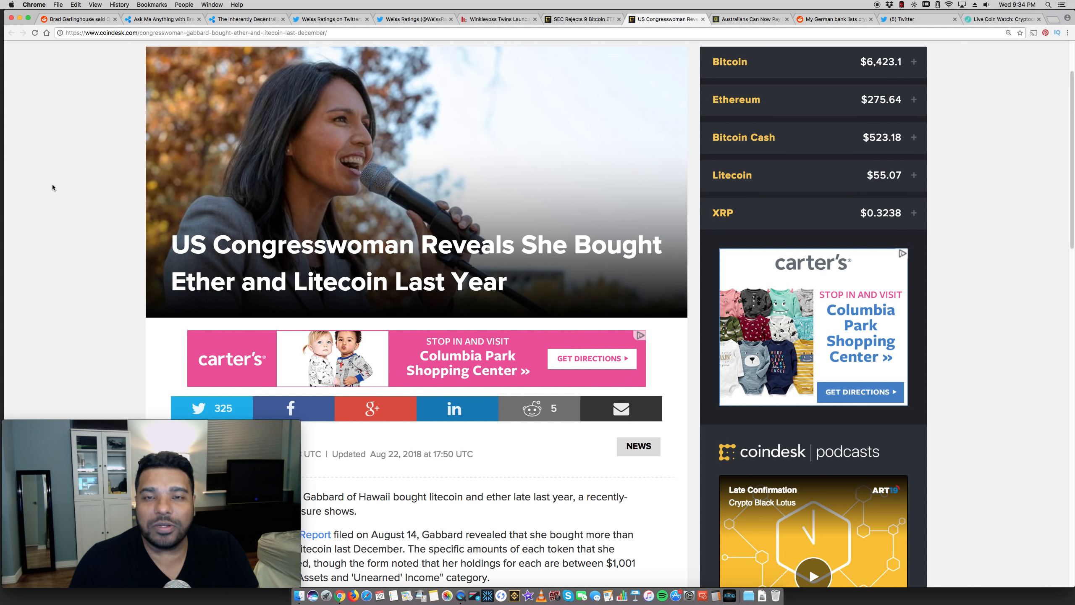
scroll("down", 3)
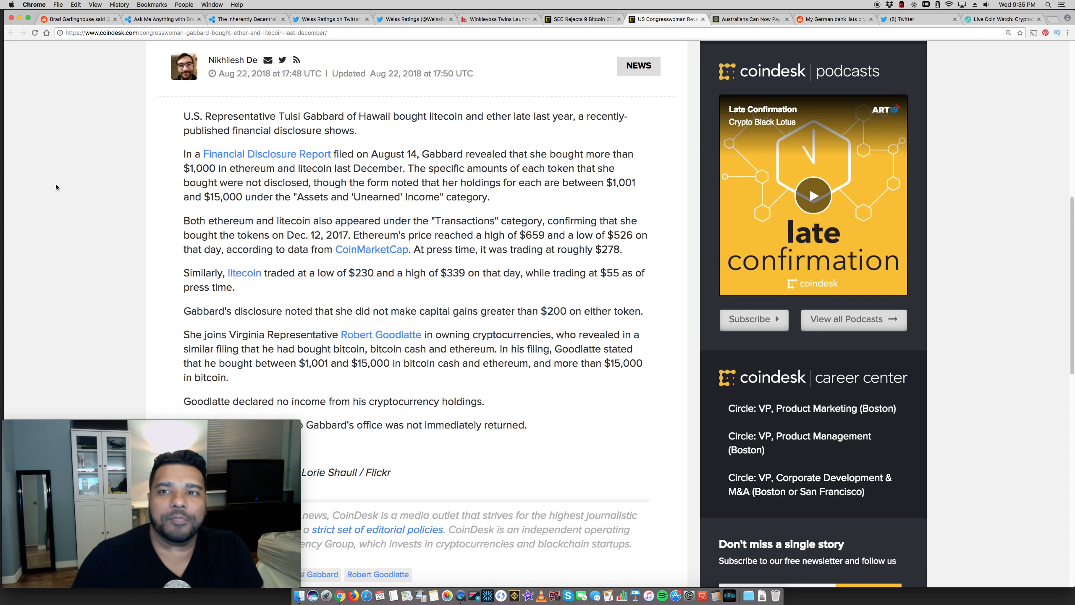
left_click(750, 19)
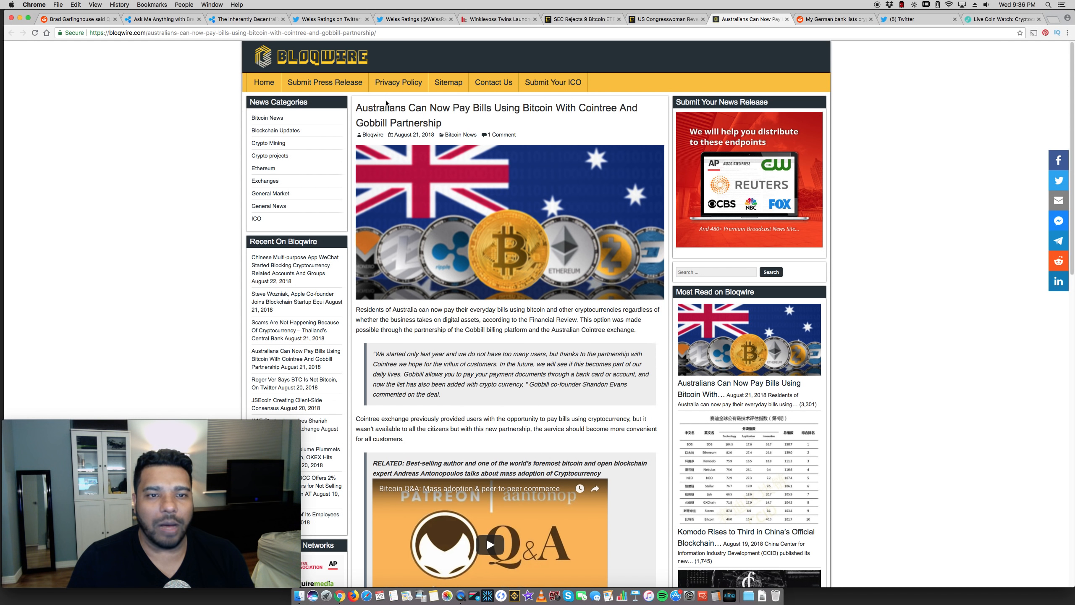
mouse_move(458, 186)
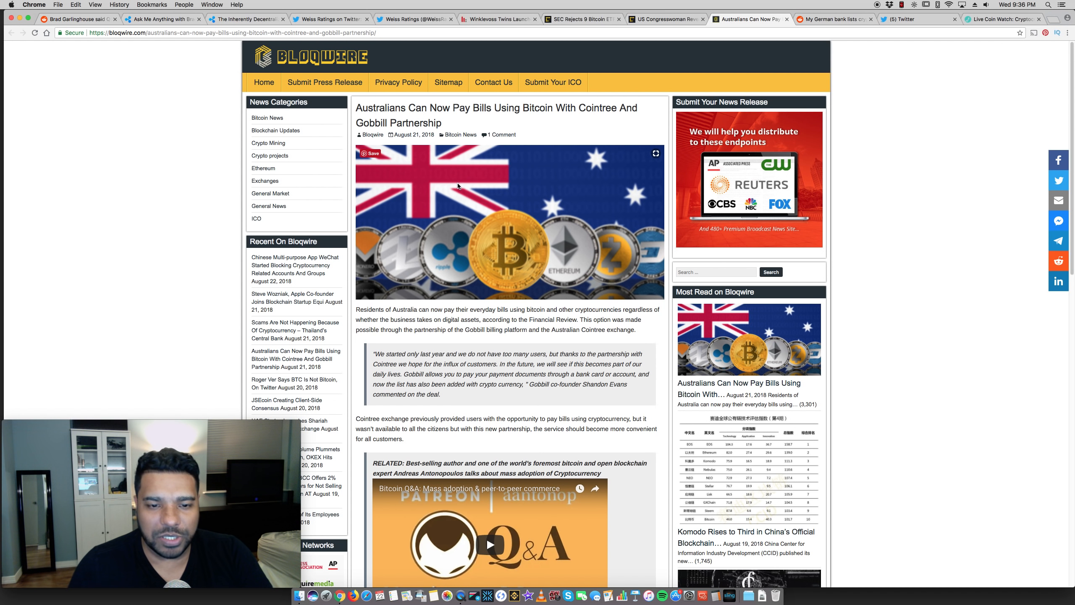
- Read down the Cointree/Gobbill bill-payment article and scroll back to its August 21, 2018 headline
scroll("down", 3)
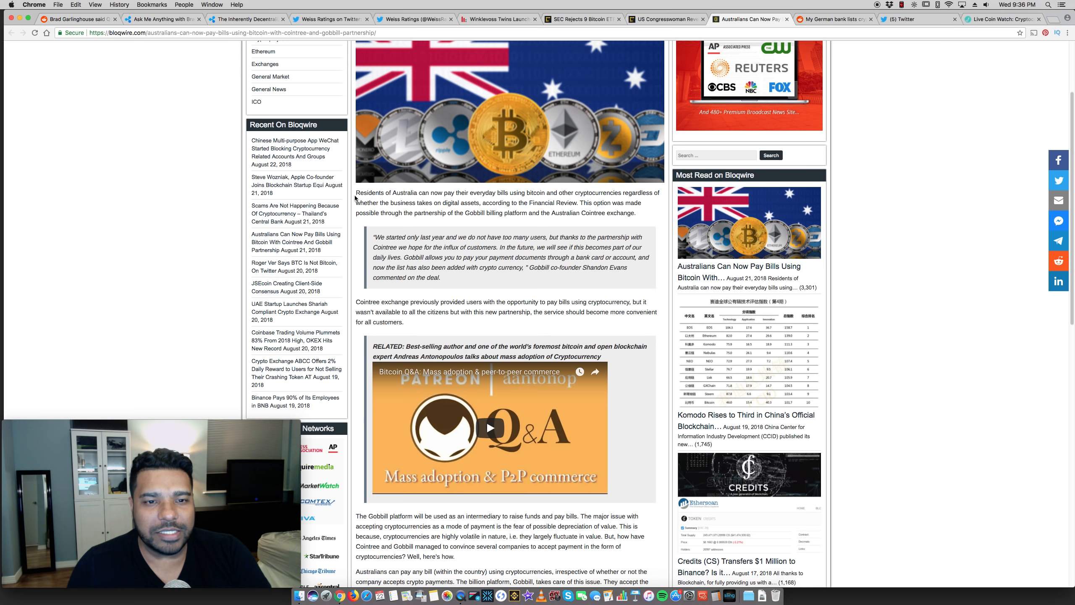
mouse_move(372, 190)
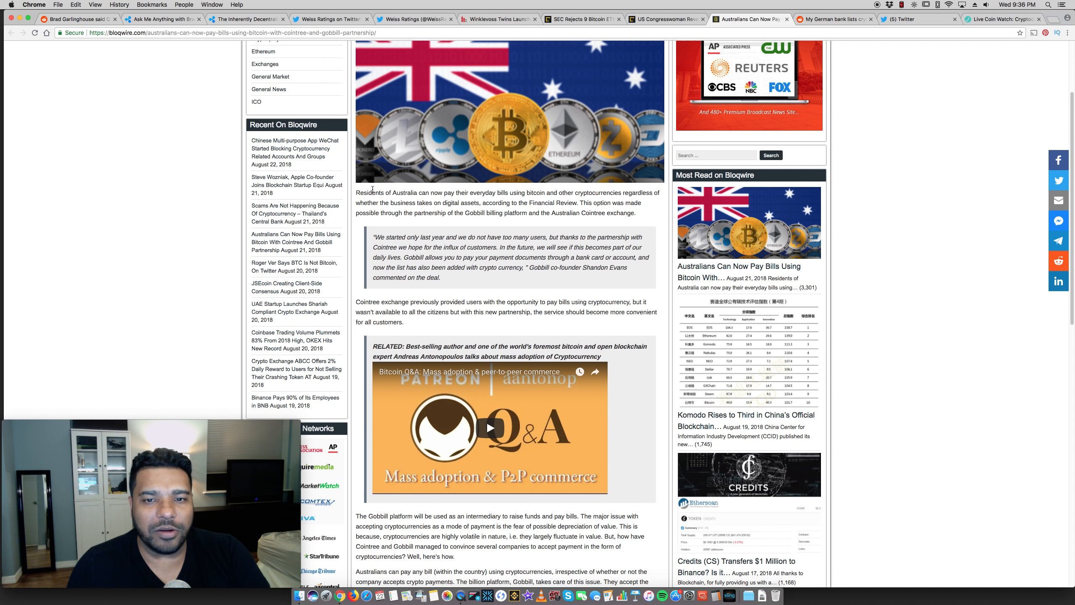
mouse_move(540, 193)
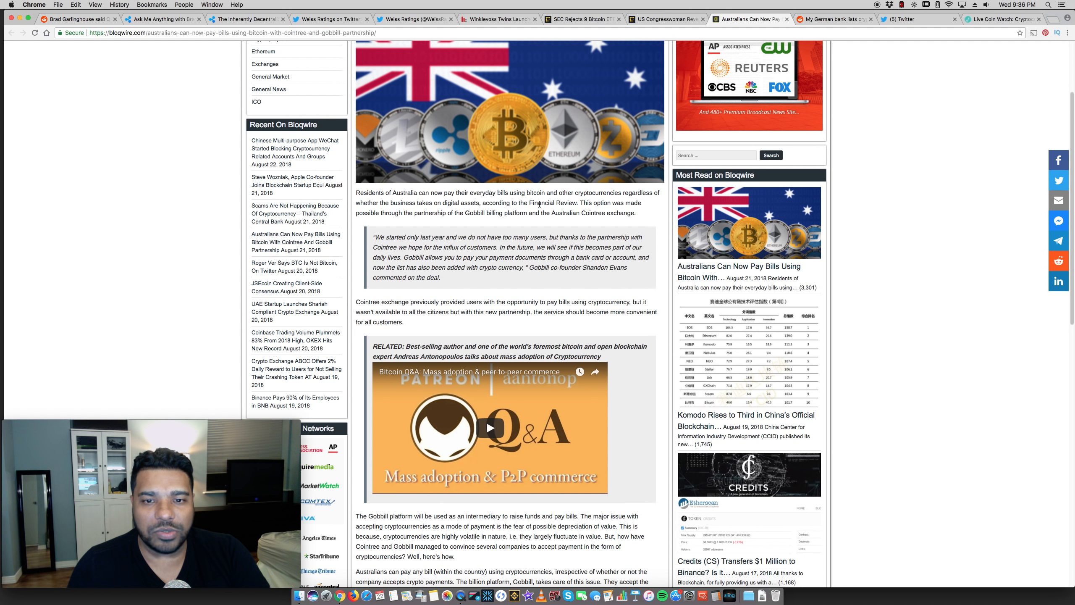
mouse_move(614, 201)
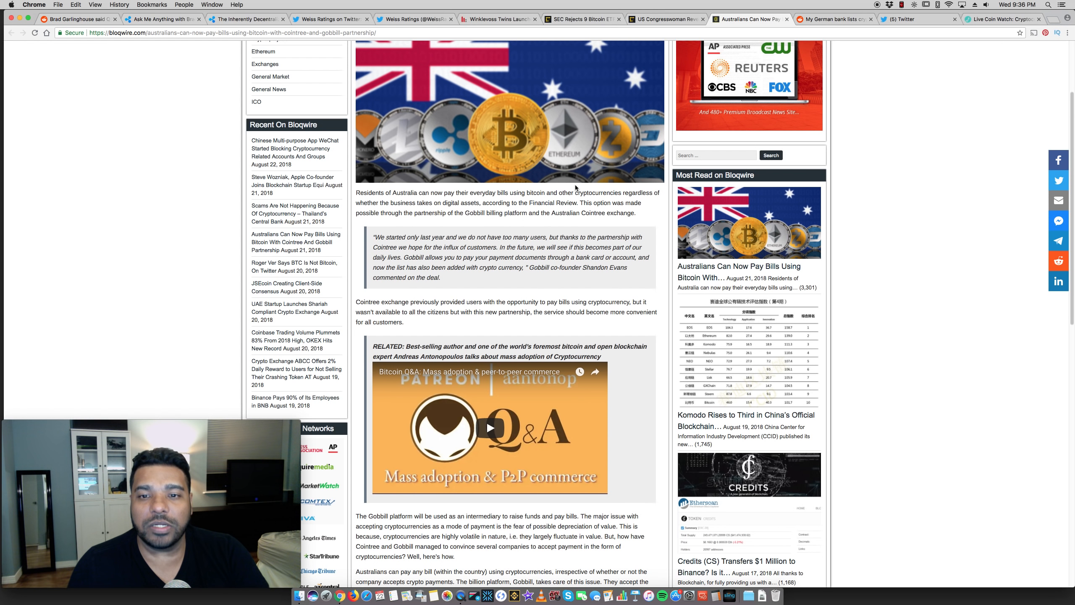
scroll("up", 3)
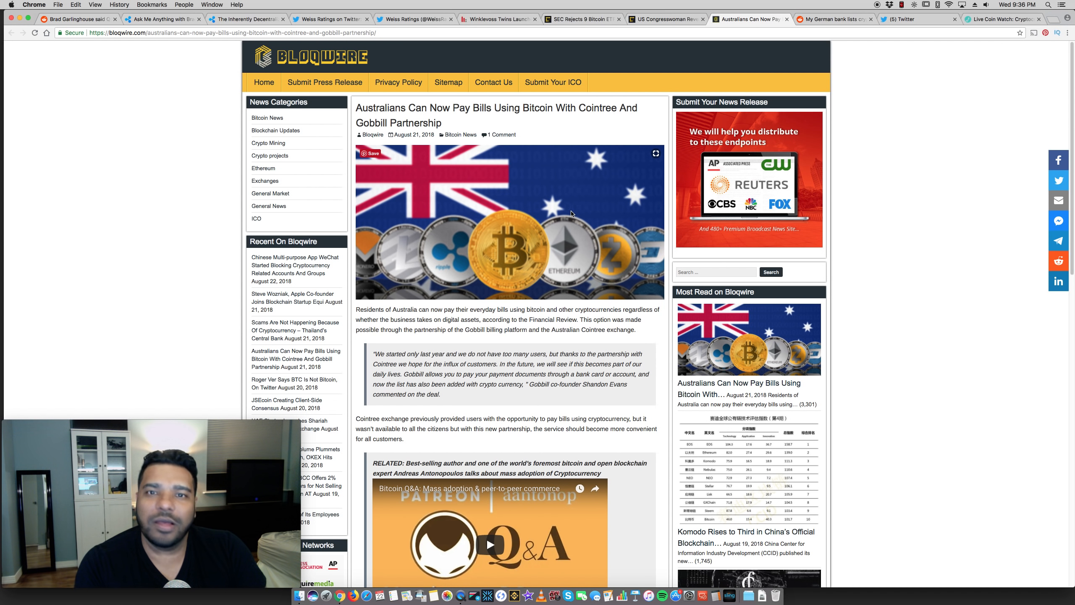
mouse_move(849, 29)
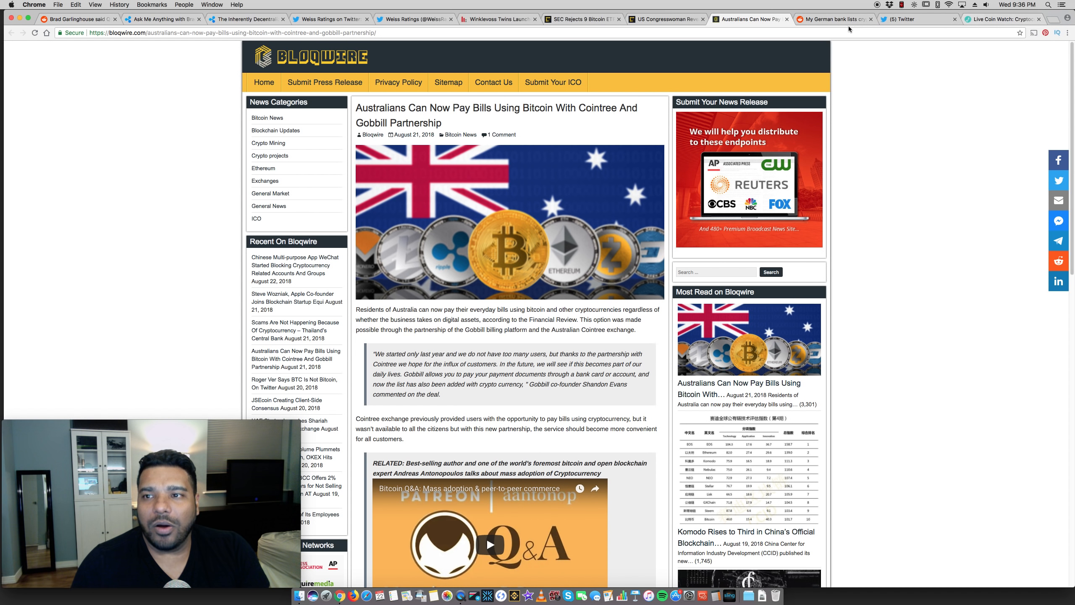
- Switch to the German bank Reddit post and scroll through its netbank Ethereum screenshot
left_click(832, 19)
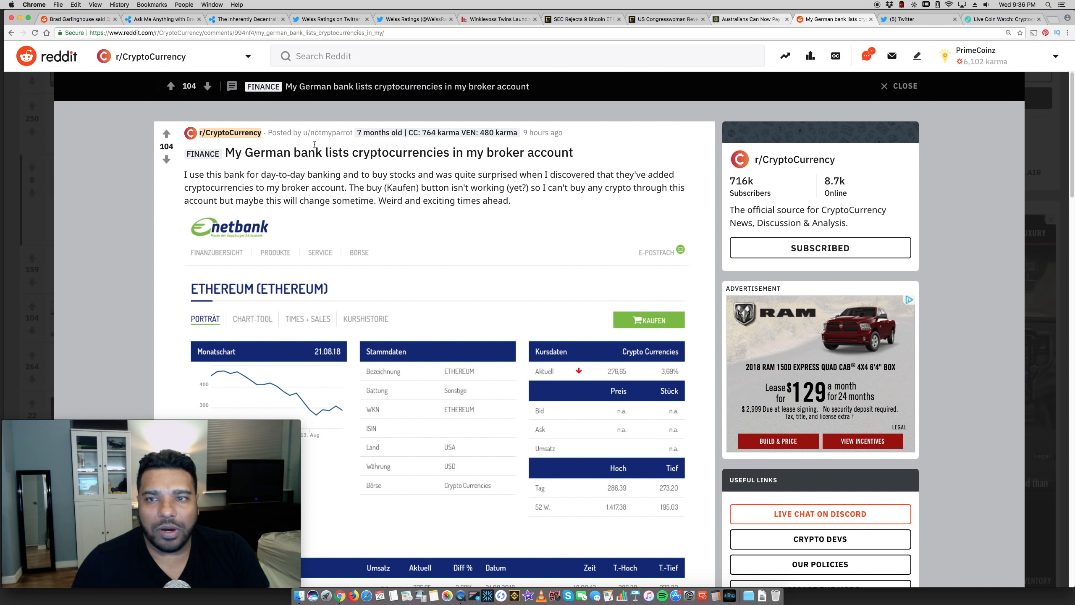
scroll("down", 3)
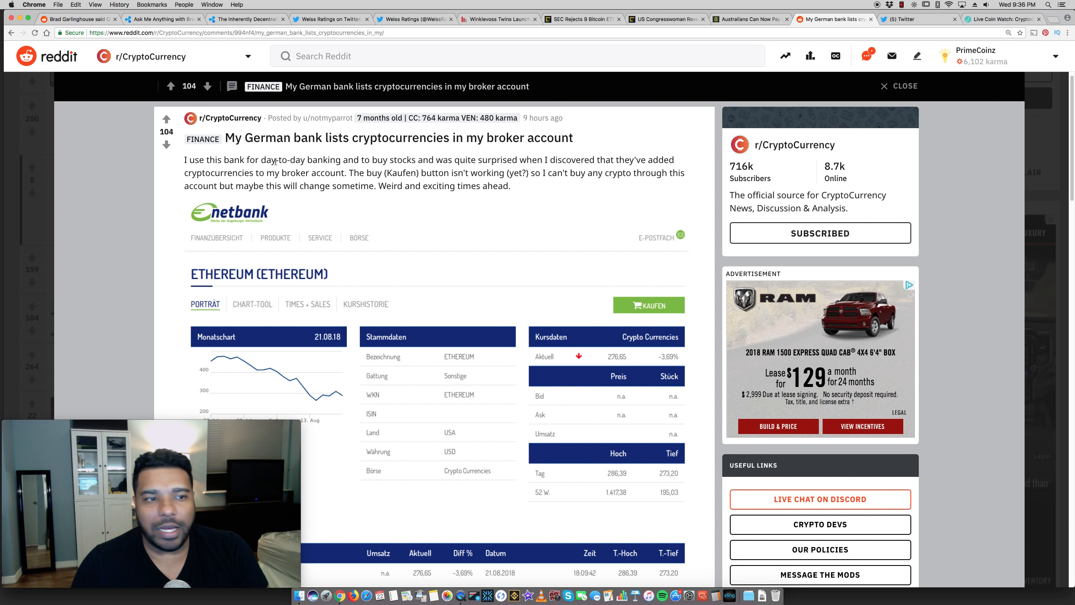
mouse_move(318, 171)
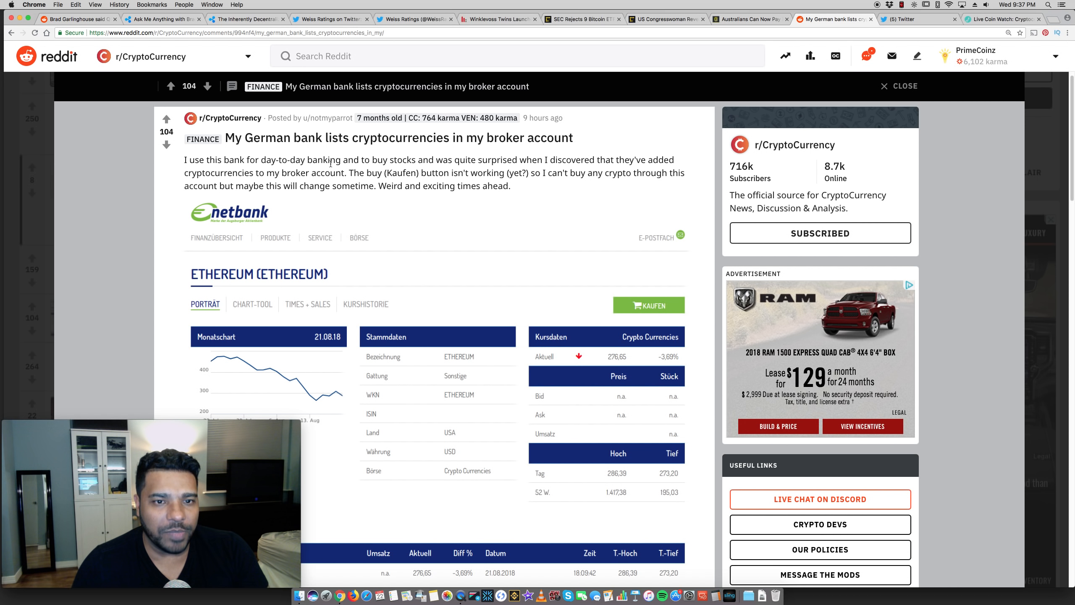
scroll("down", 3)
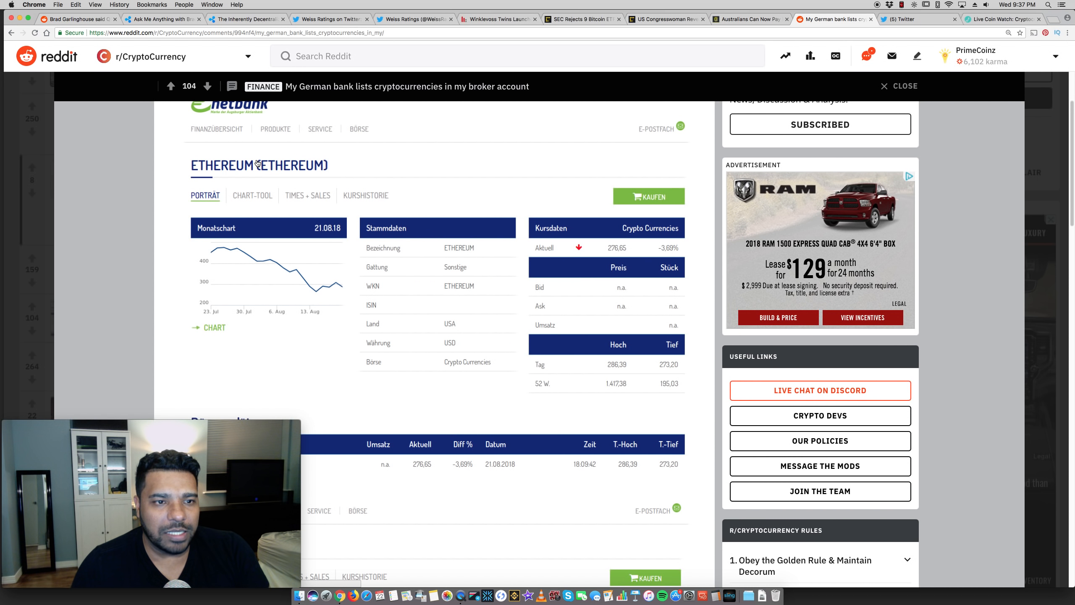
scroll("up", 3)
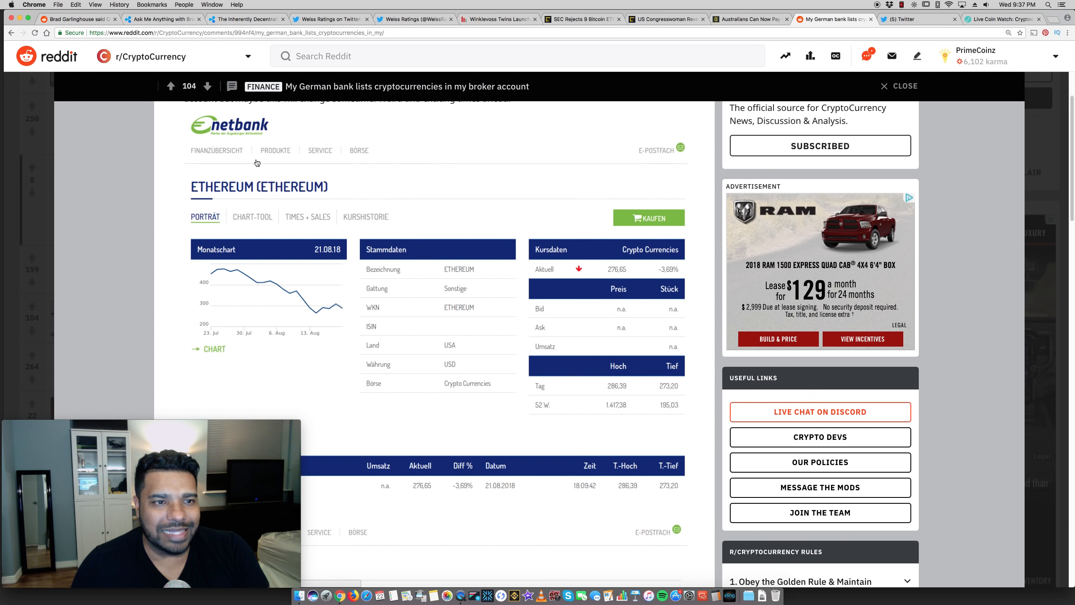
scroll("up", 3)
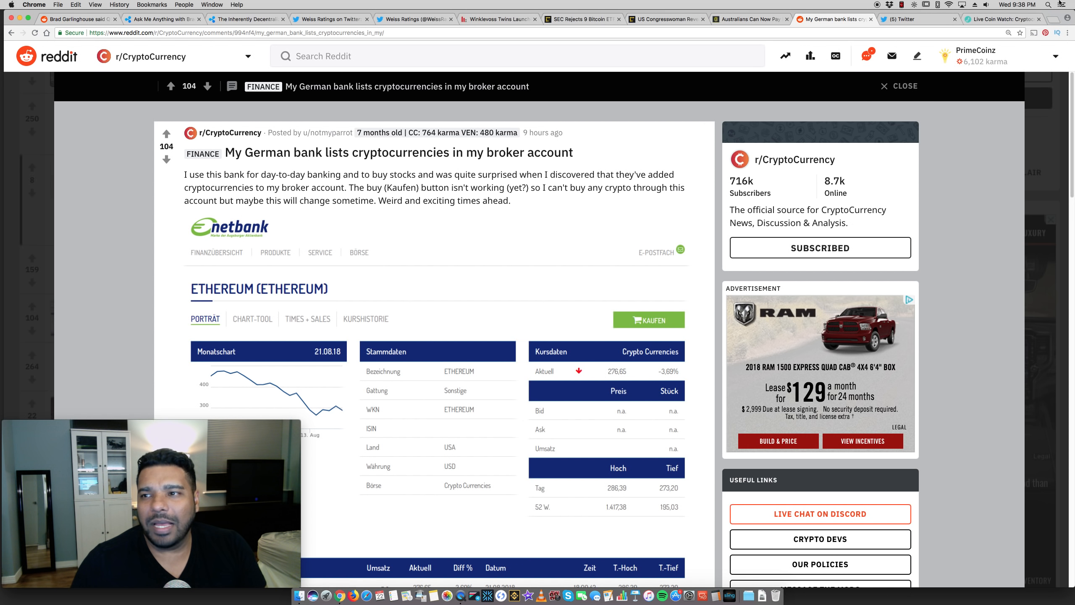
- Check coin prices on Live Coin Watch, then return to the r/Ripple Garlinghouse Q3 thread
left_click(1002, 19)
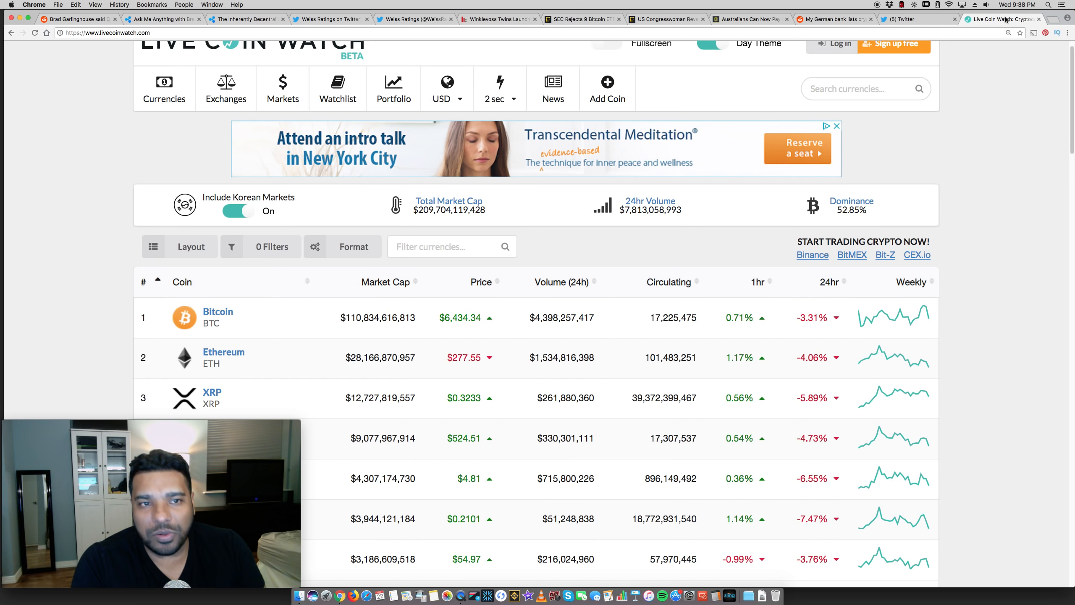
mouse_move(421, 4)
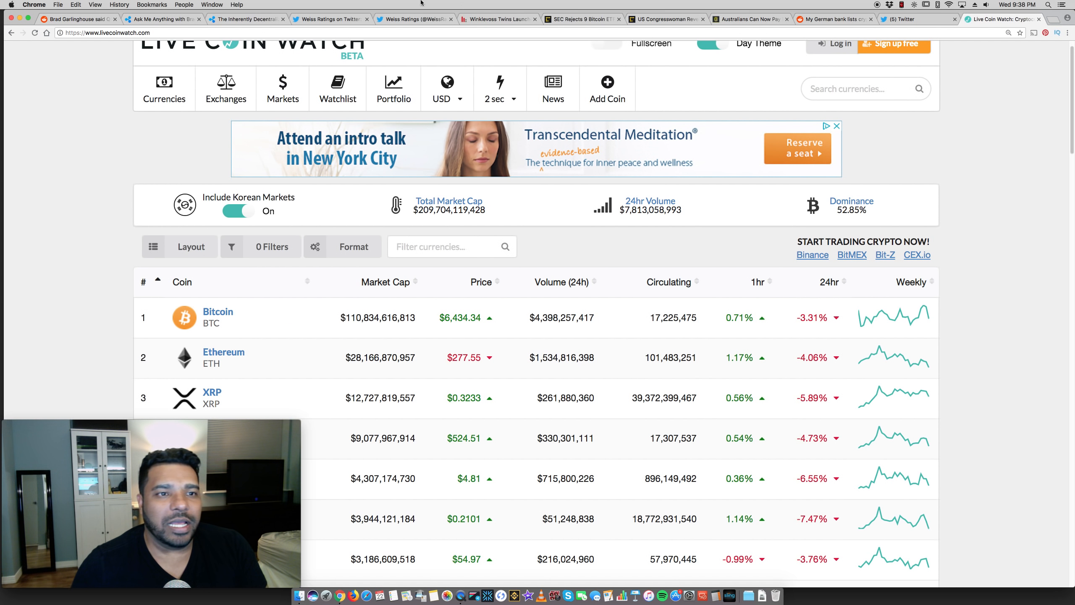
mouse_move(76, 18)
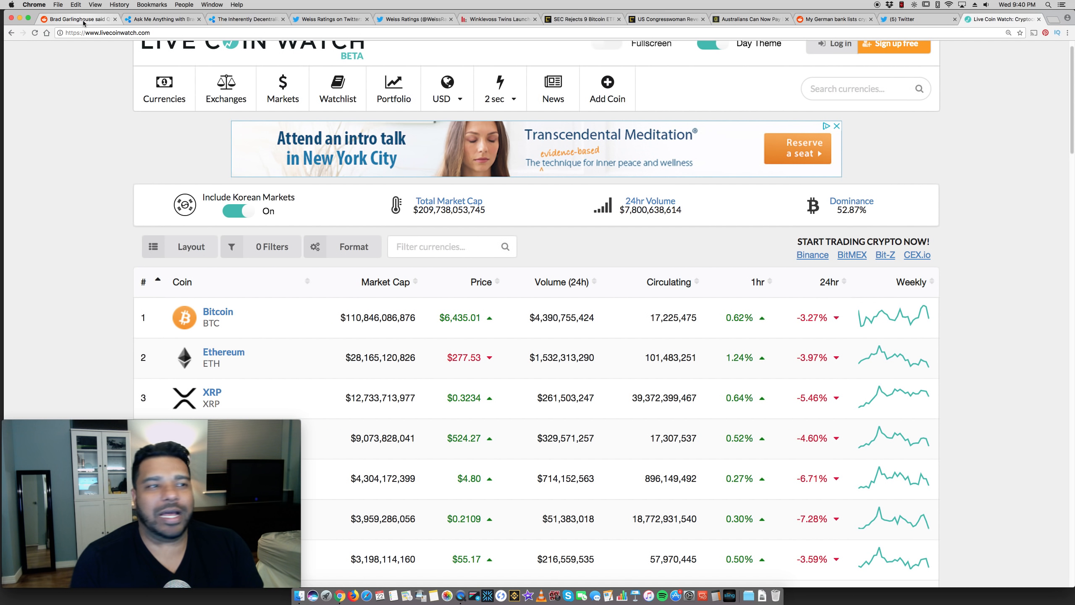
left_click(75, 18)
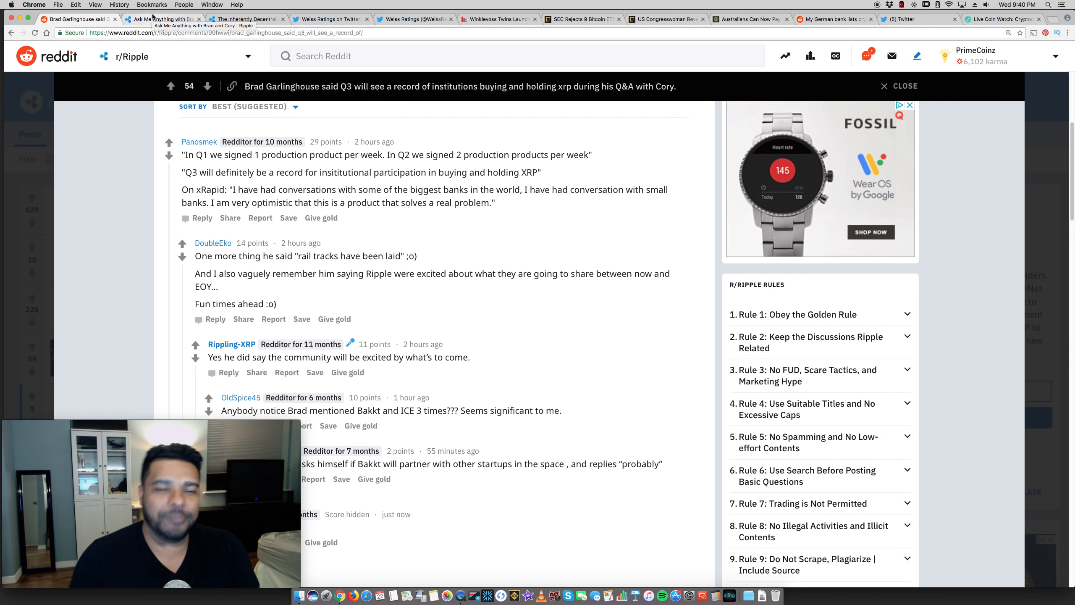
- Switch to the Ripple Insights decentralization article and scroll to the BTC/ETH/XRP validator chart
left_click(246, 19)
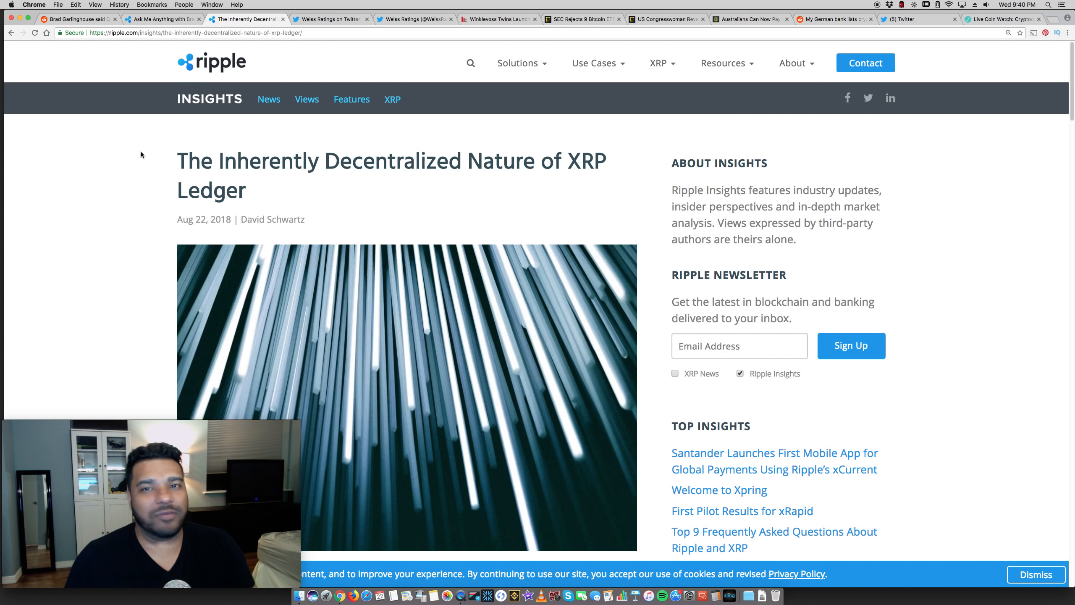
mouse_move(145, 145)
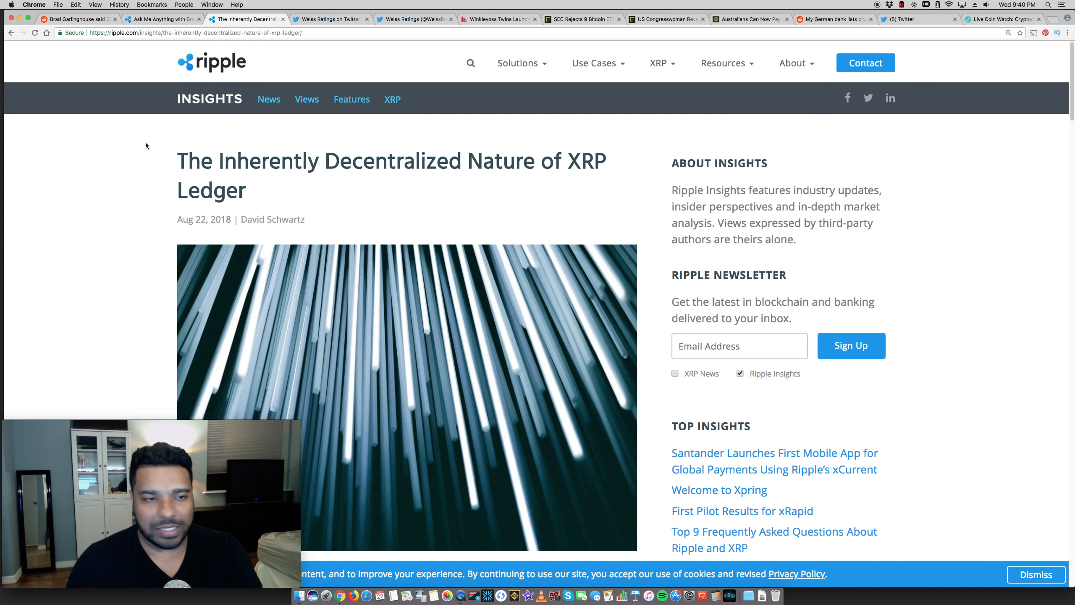
scroll("down", 3)
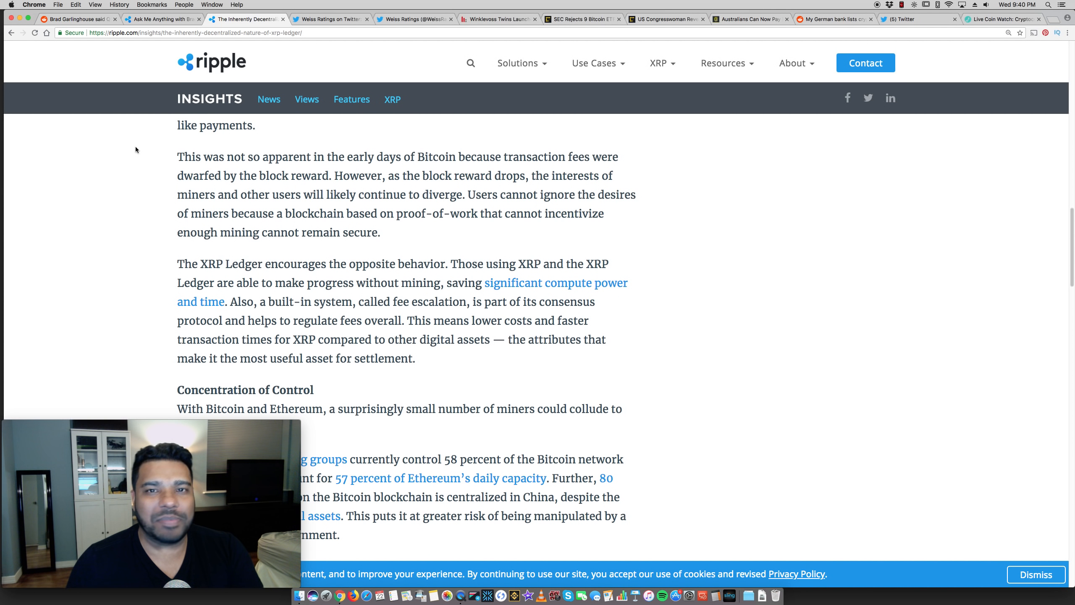
scroll("down", 3)
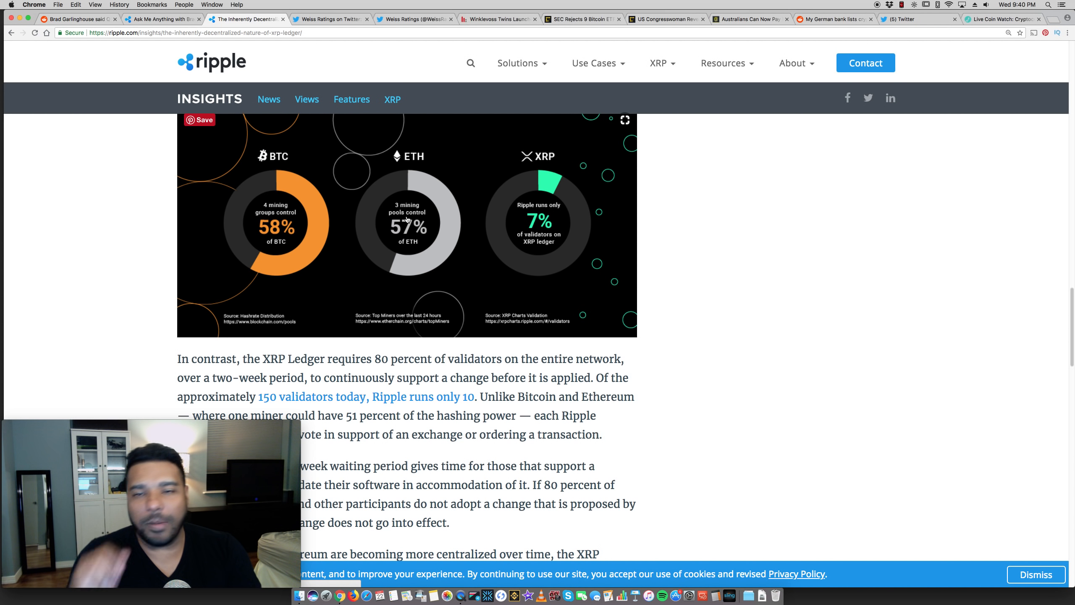
scroll("up", 3)
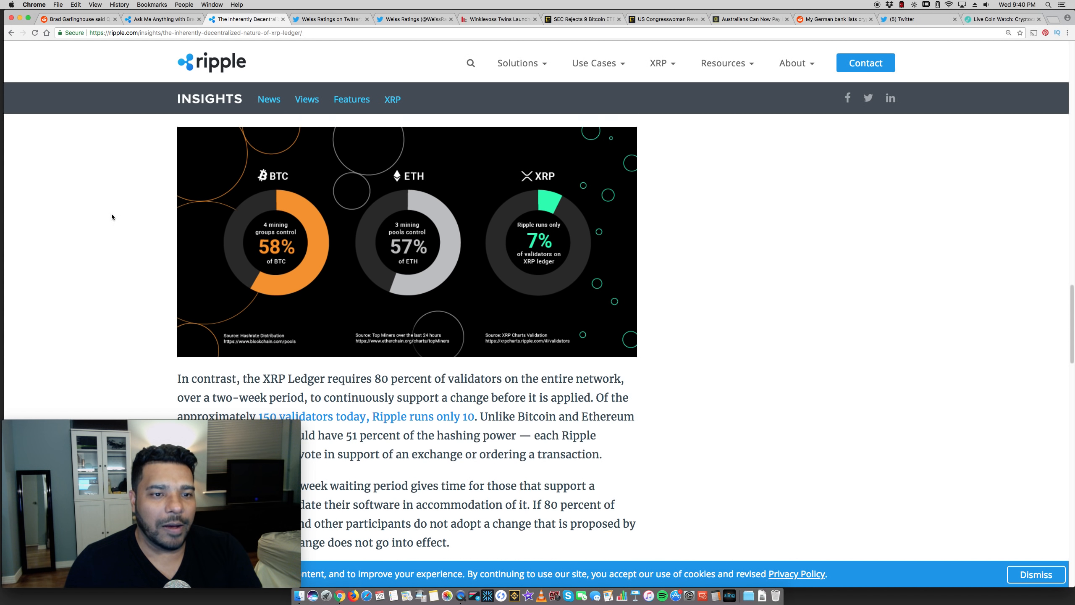
mouse_move(115, 218)
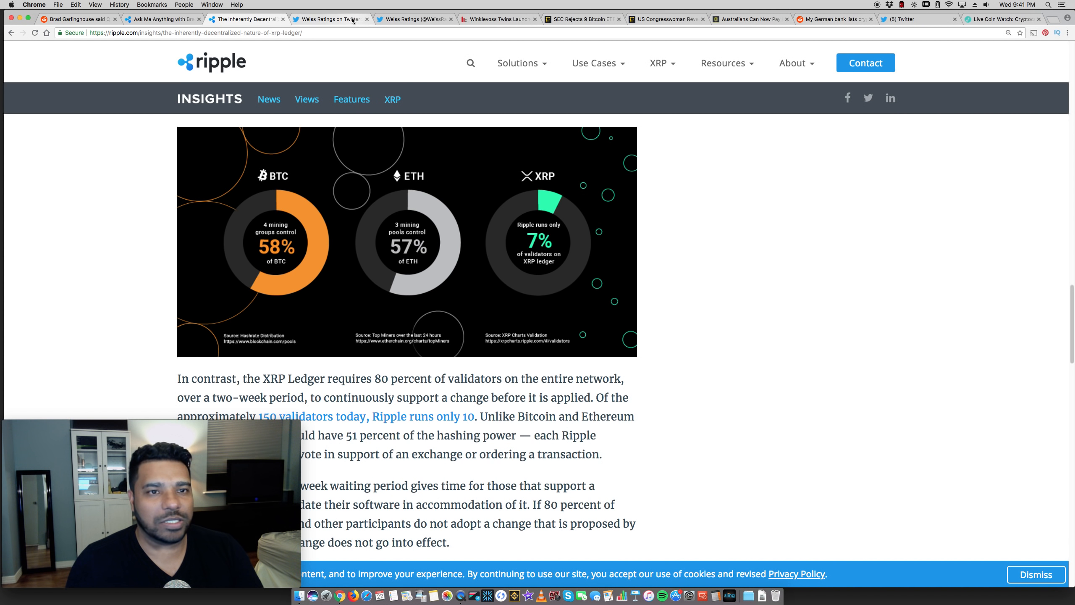
- Revisit the Weiss Ratings tweet and profile timeline, then switch to the Winklevoss Twins BTCNN article
left_click(330, 19)
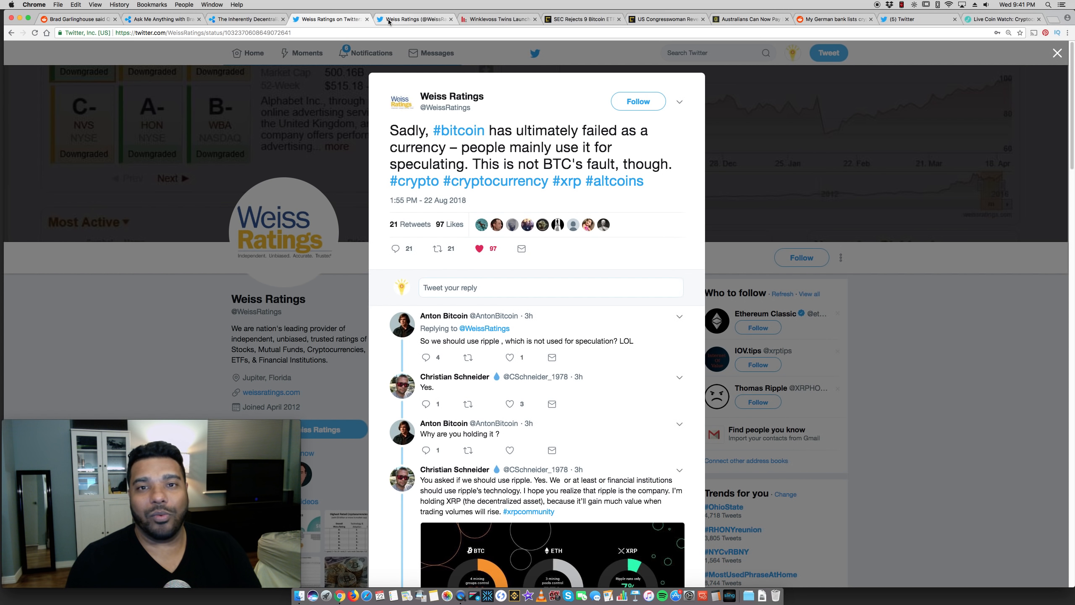
mouse_move(415, 19)
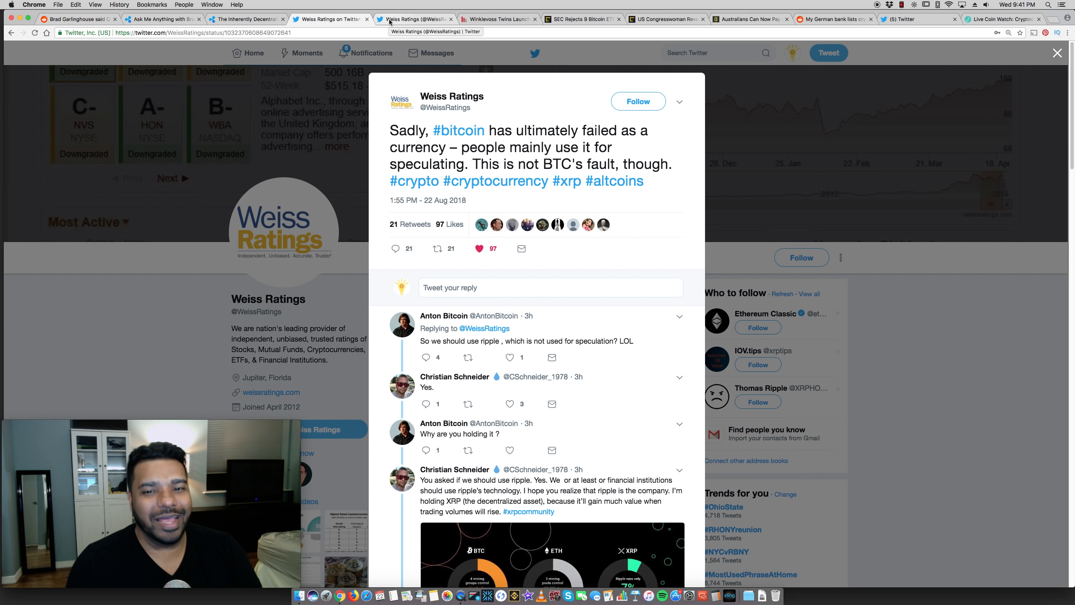
left_click(1056, 53)
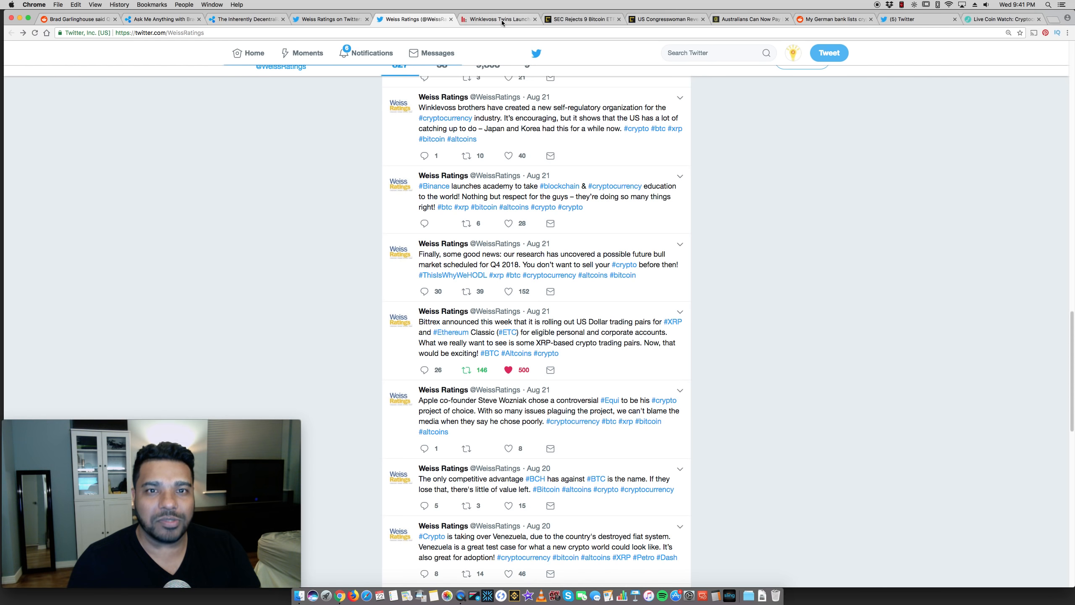
left_click(500, 18)
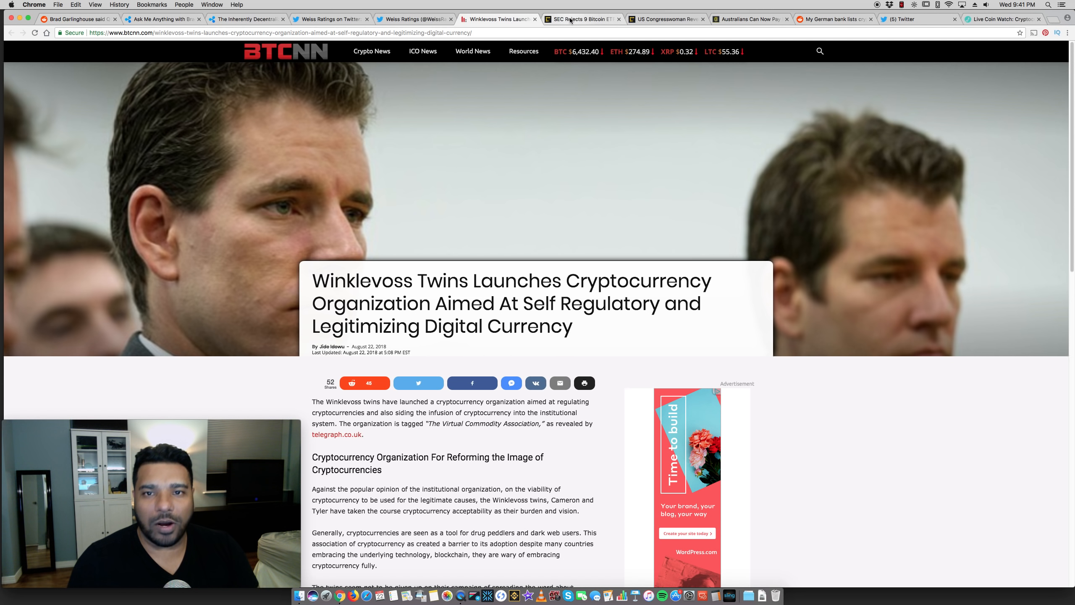
- Flip through the SEC Rejects and US Congresswoman tabs, ending on the Australians bitcoin bills article
left_click(582, 18)
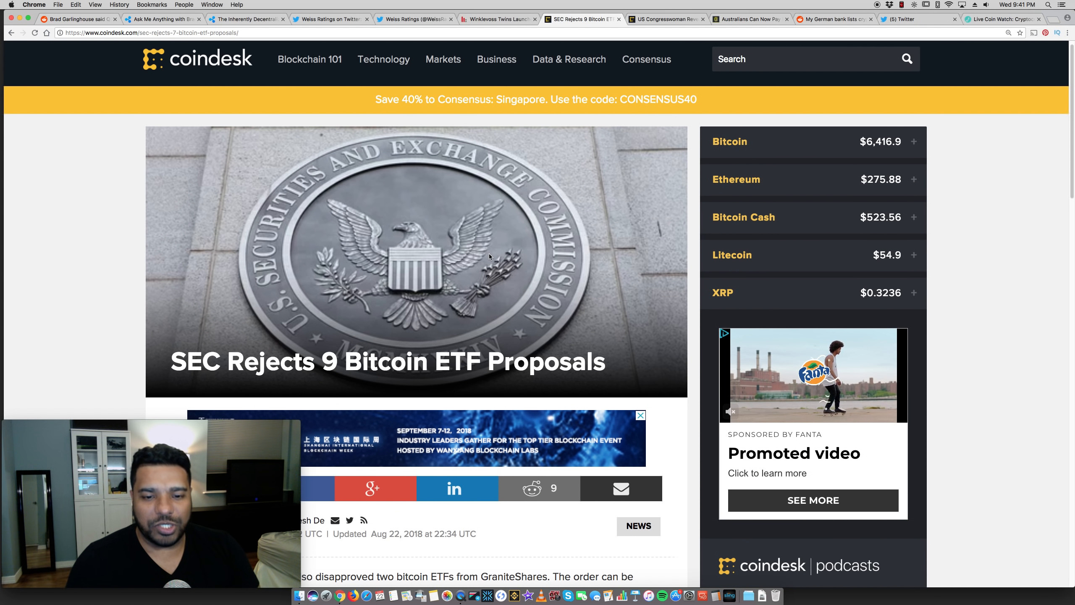
scroll("up", 3)
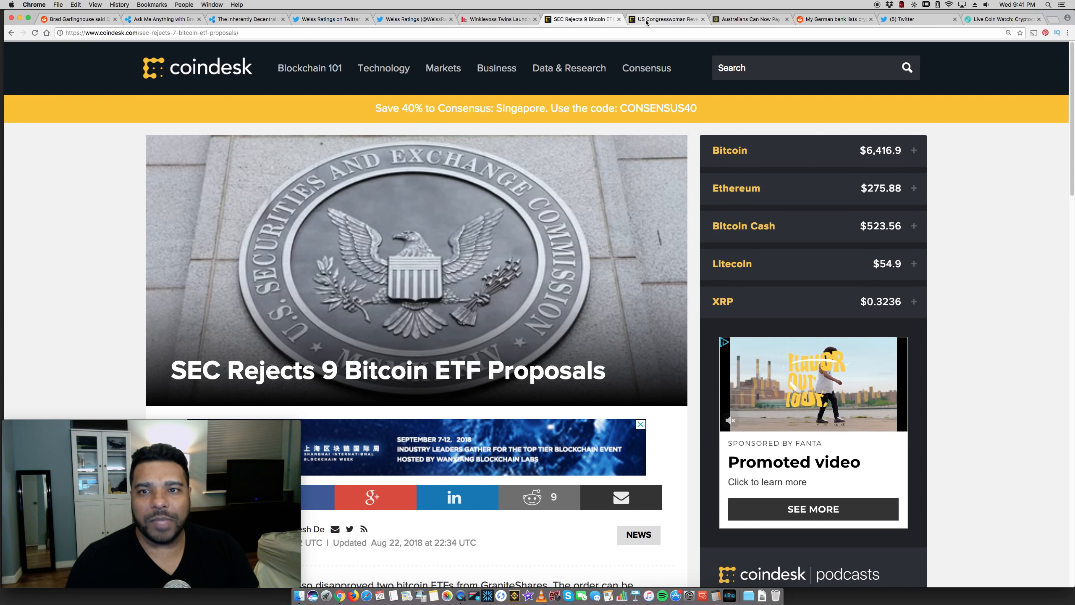
left_click(665, 18)
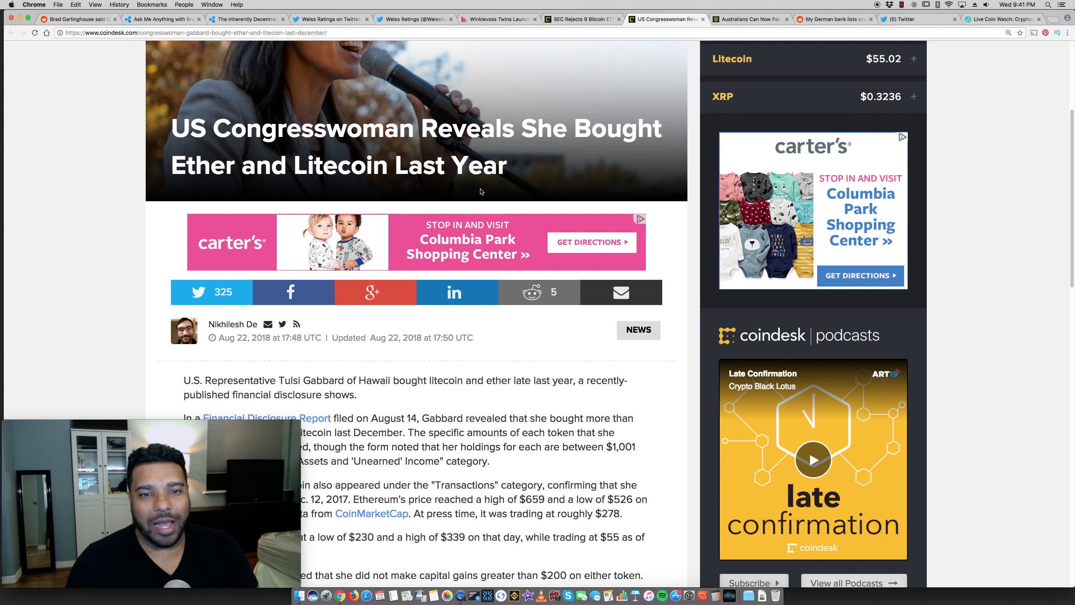
scroll("up", 3)
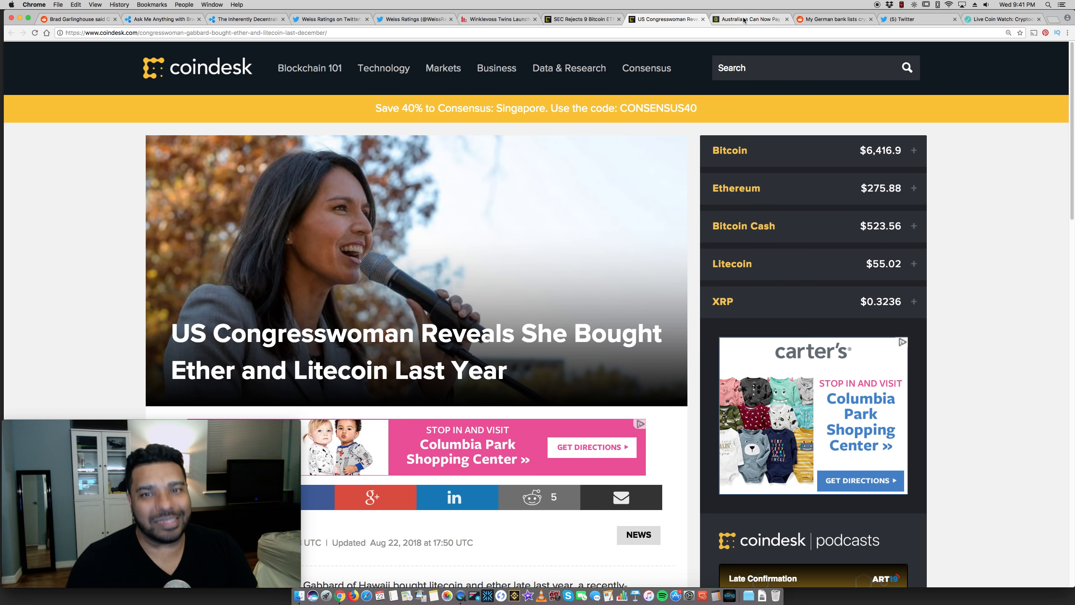
left_click(751, 19)
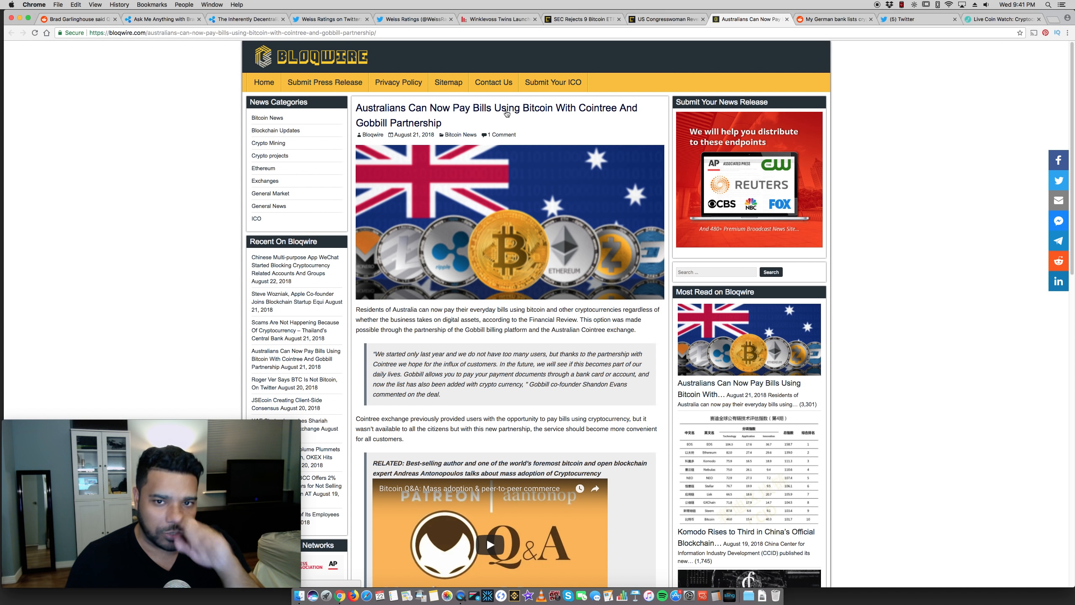
mouse_move(600, 121)
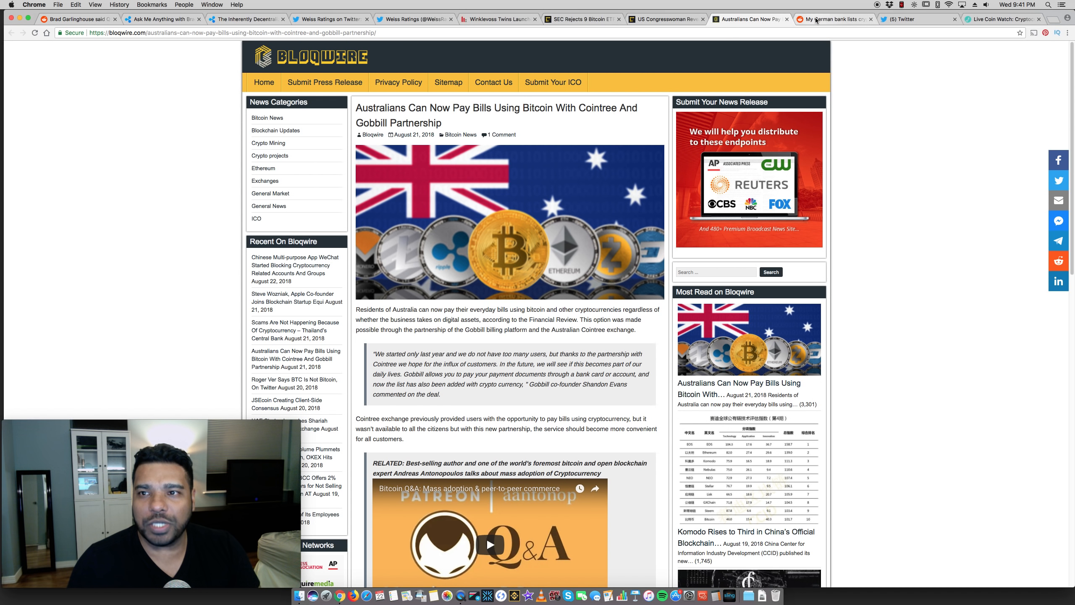
- Switch to the r/CryptoCurrency German bank broker-account post tab
left_click(833, 18)
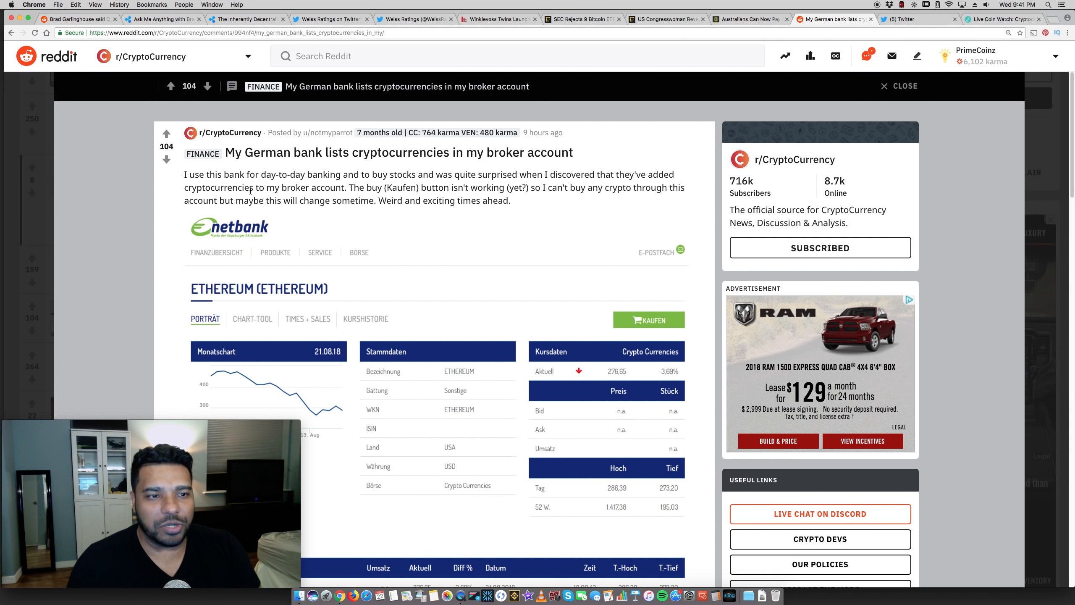
mouse_move(317, 210)
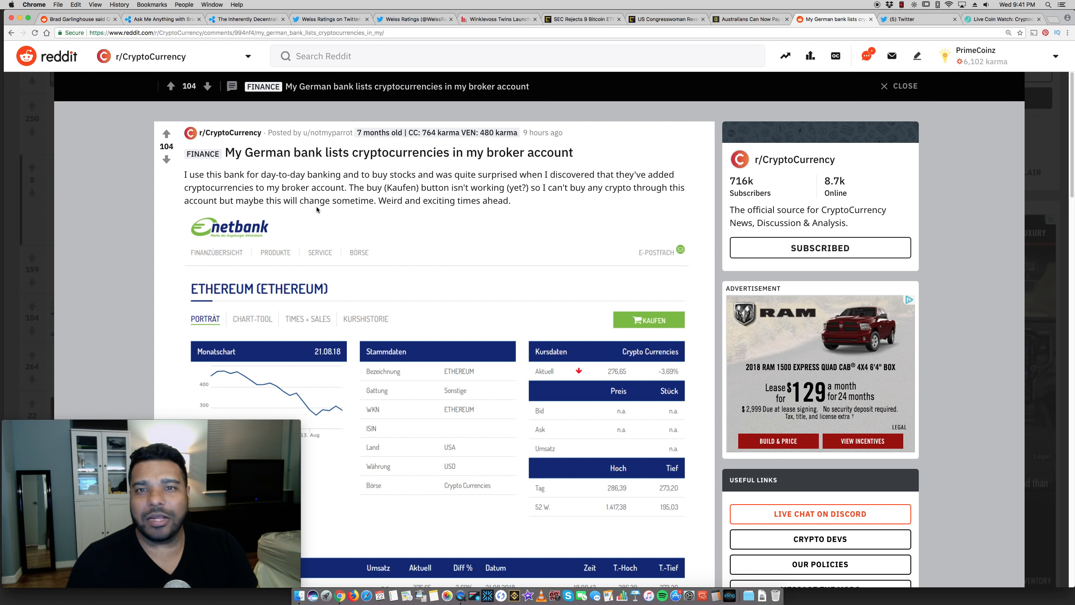
mouse_move(503, 180)
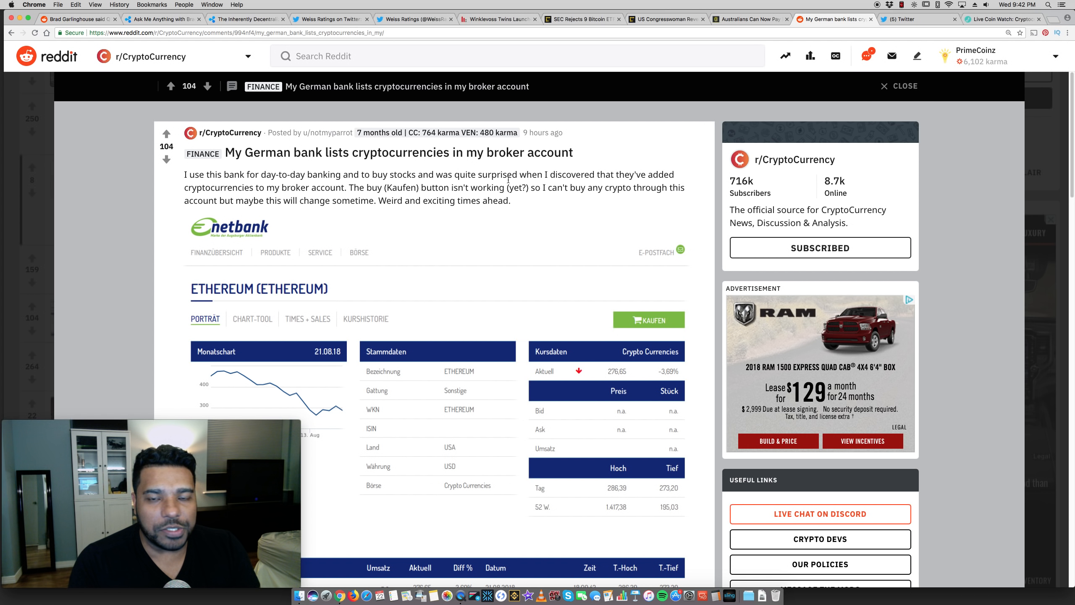
mouse_move(865, 5)
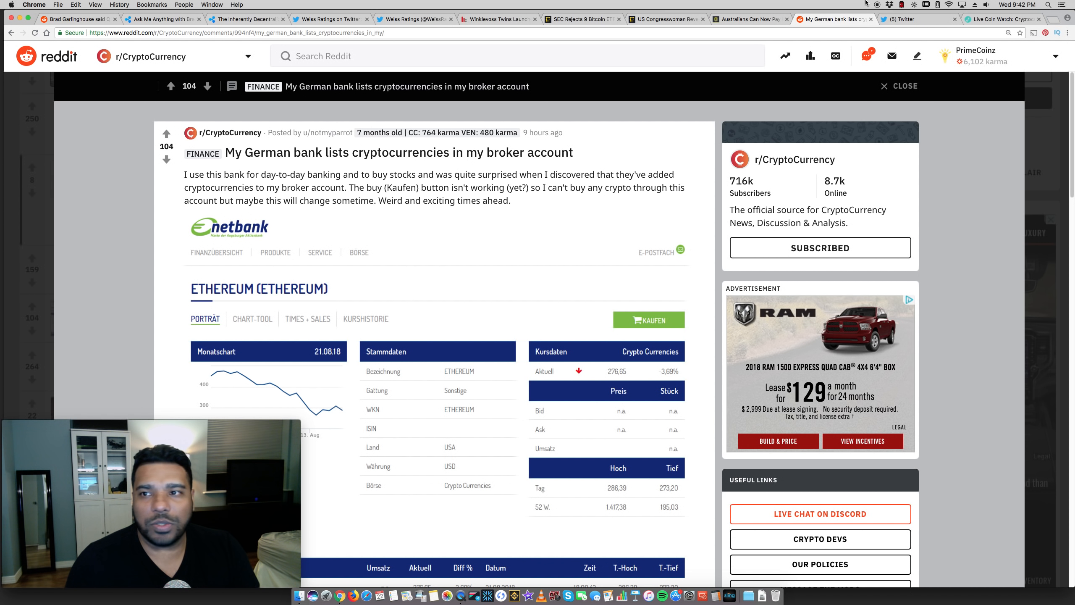